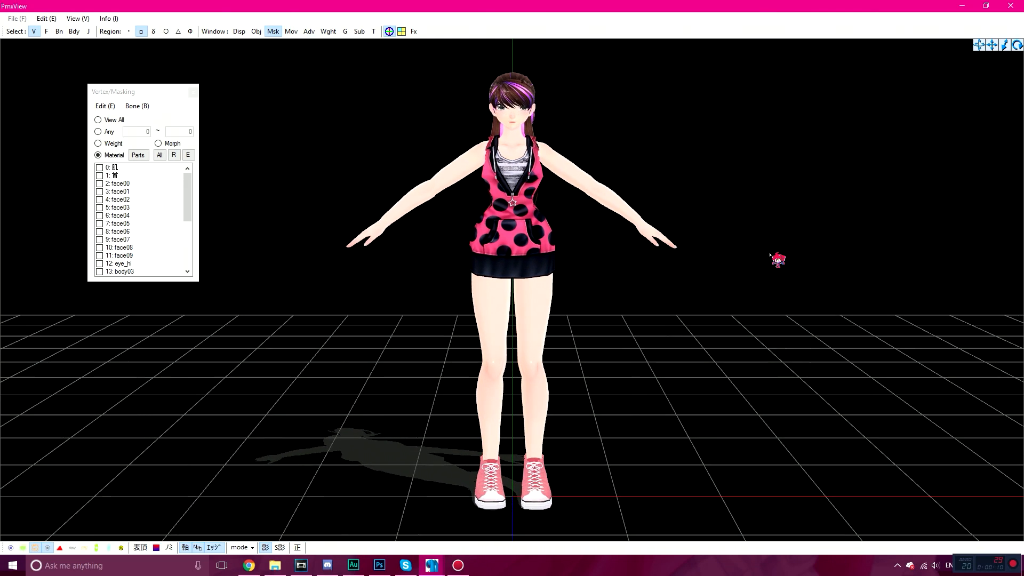
Hide all materials in the PmxView masking list so the stage shows no model.
scroll(up, 3)
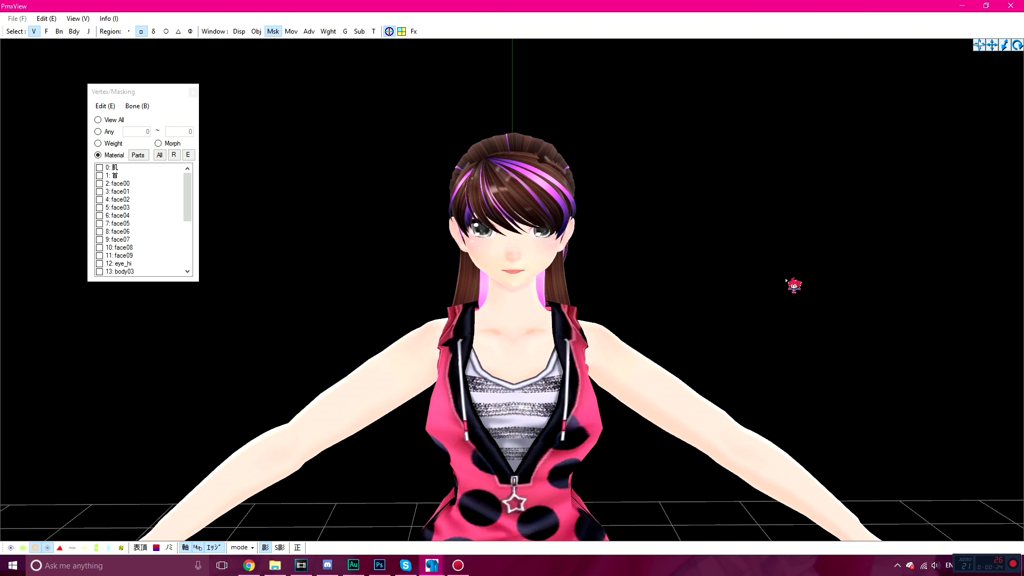
scroll(down, 3)
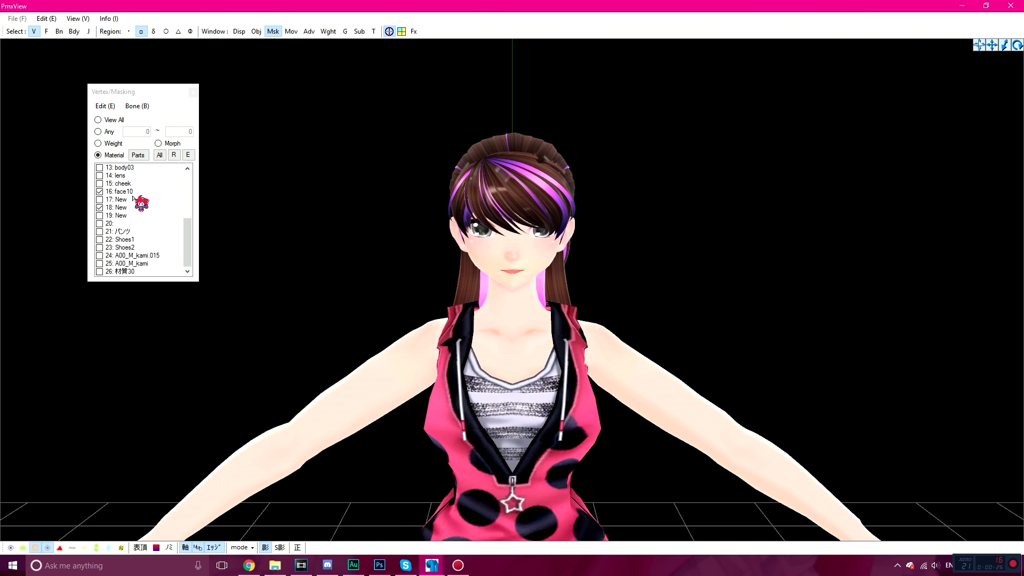
click(116, 206)
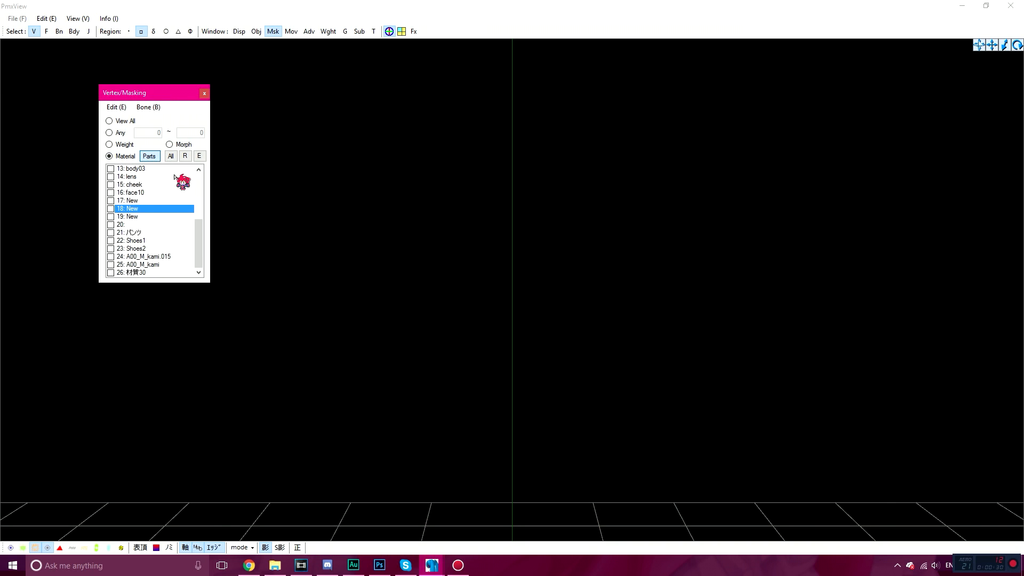
Show the model again with eye materials 16 face10 and 18 New ticked, then bring the Material tab forward.
right_click(130, 184)
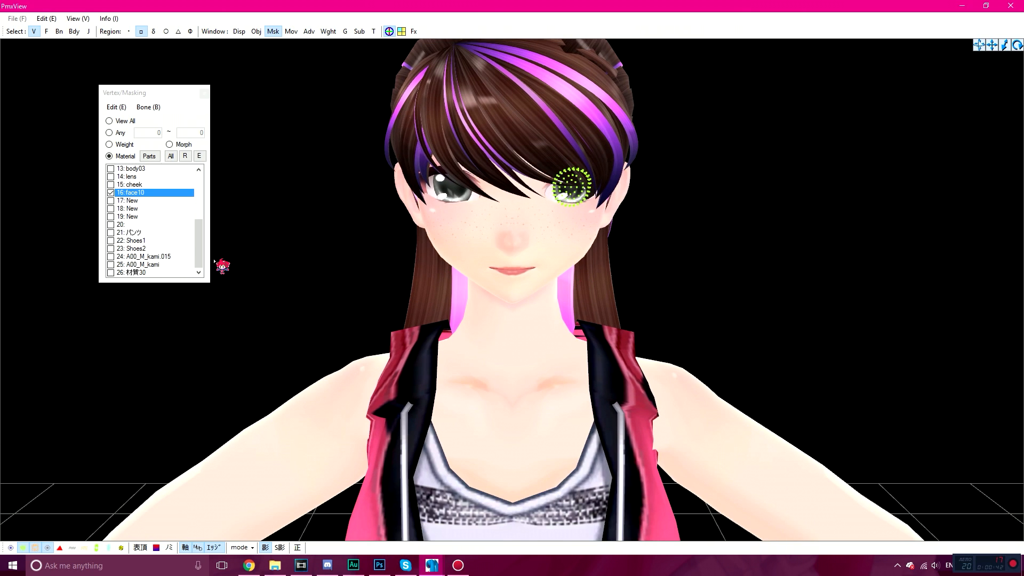
mouse_move(147, 216)
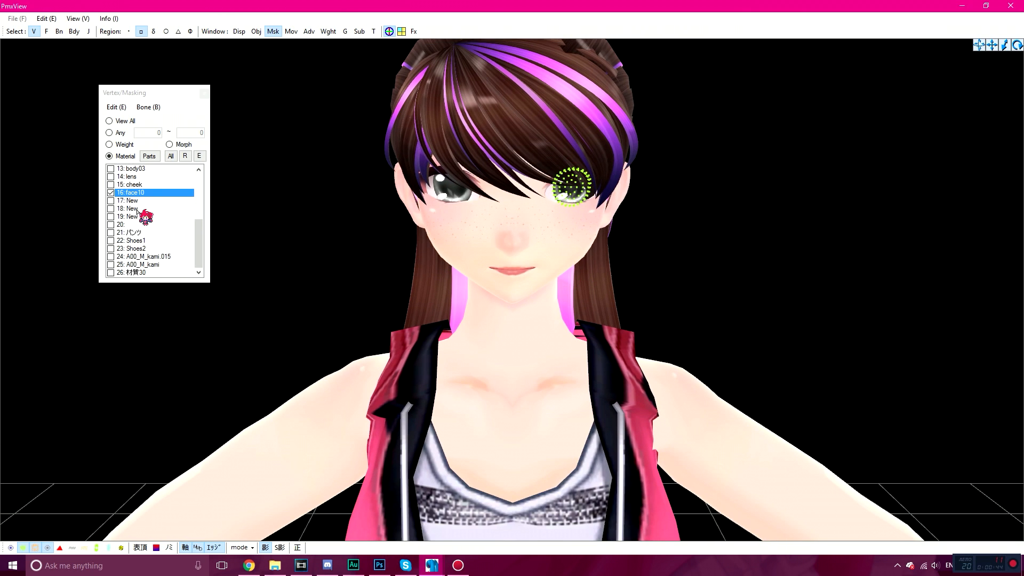
click(128, 208)
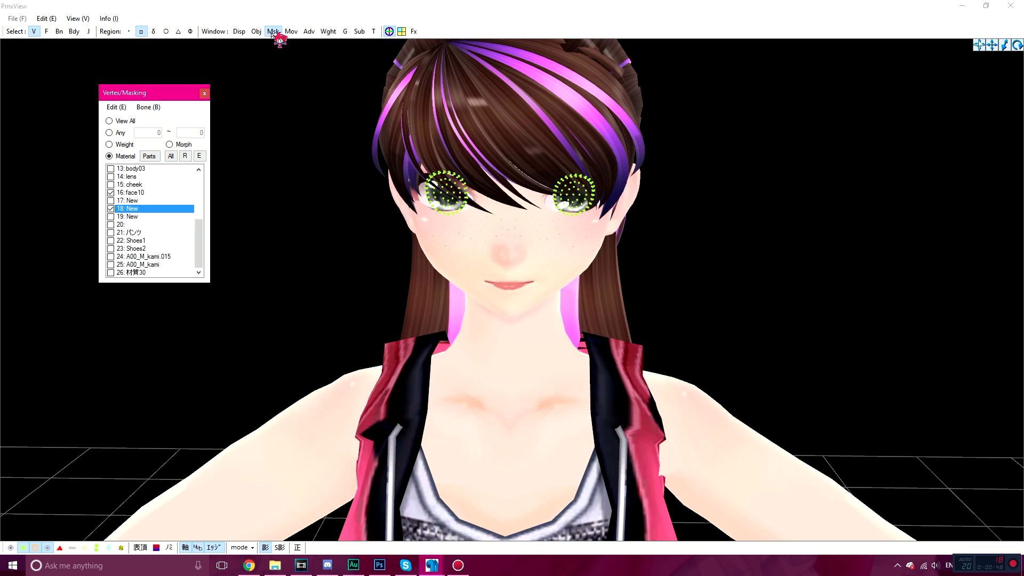
mouse_move(148, 218)
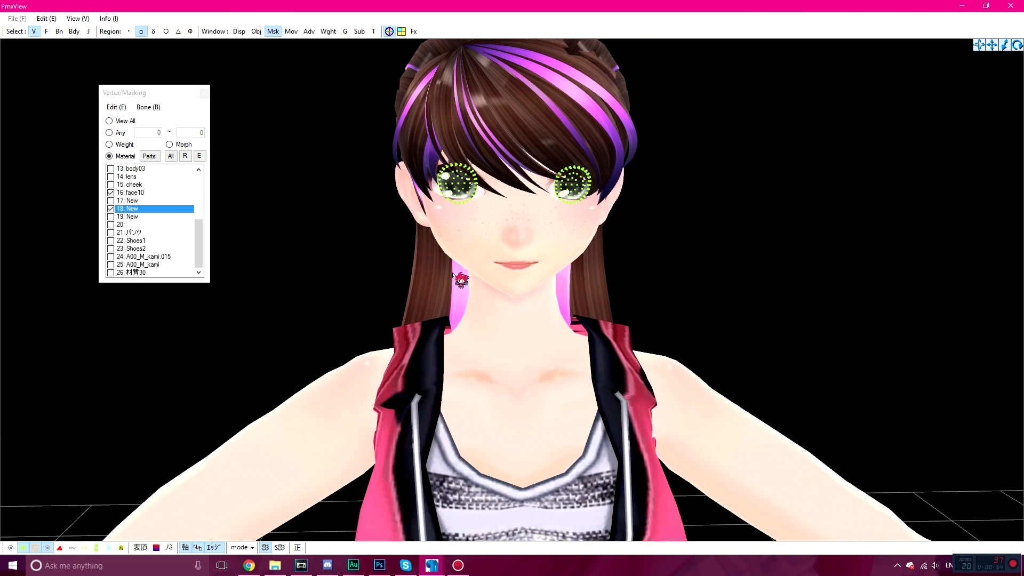
click(135, 192)
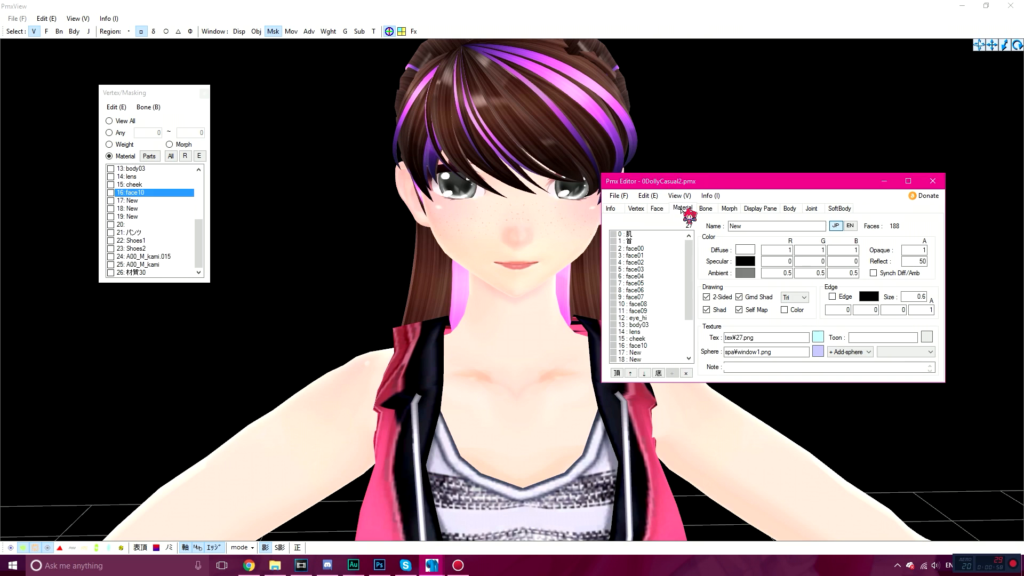
Copy face10 and New with their parts as materials 27 and 28 named 'blue eyes 1' and 'blue eyes 2'.
scroll(down, 3)
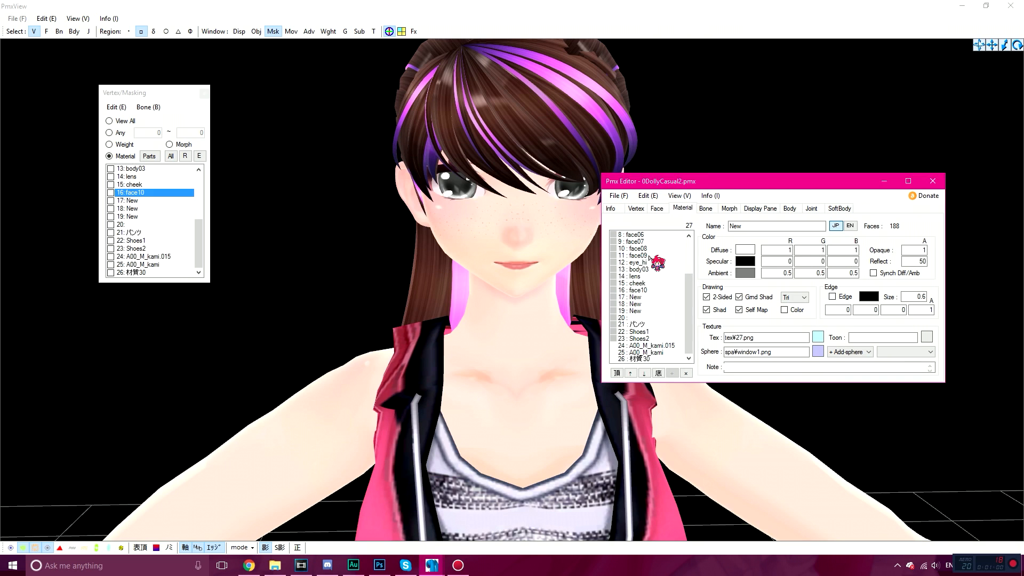
click(633, 304)
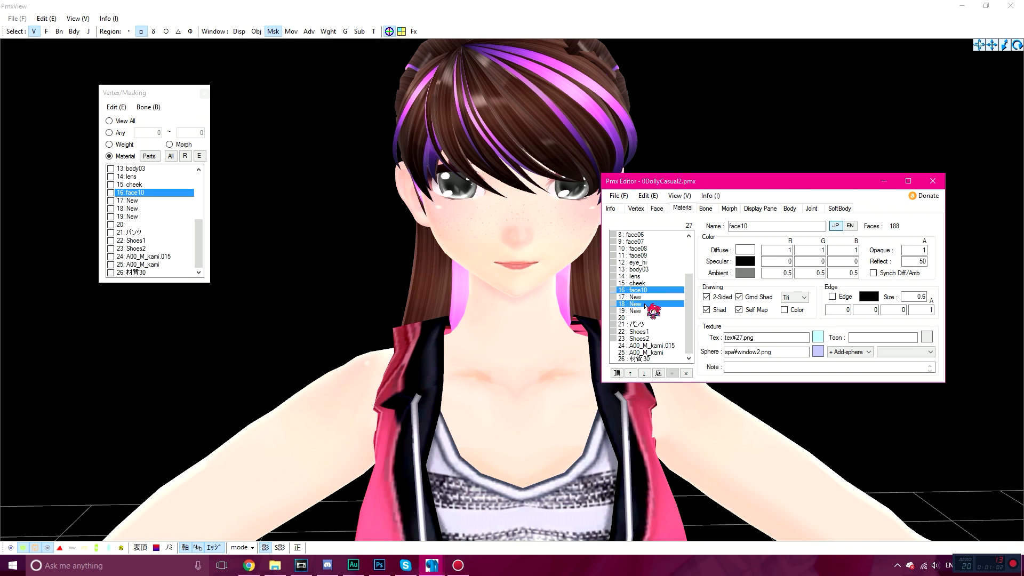
right_click(652, 292)
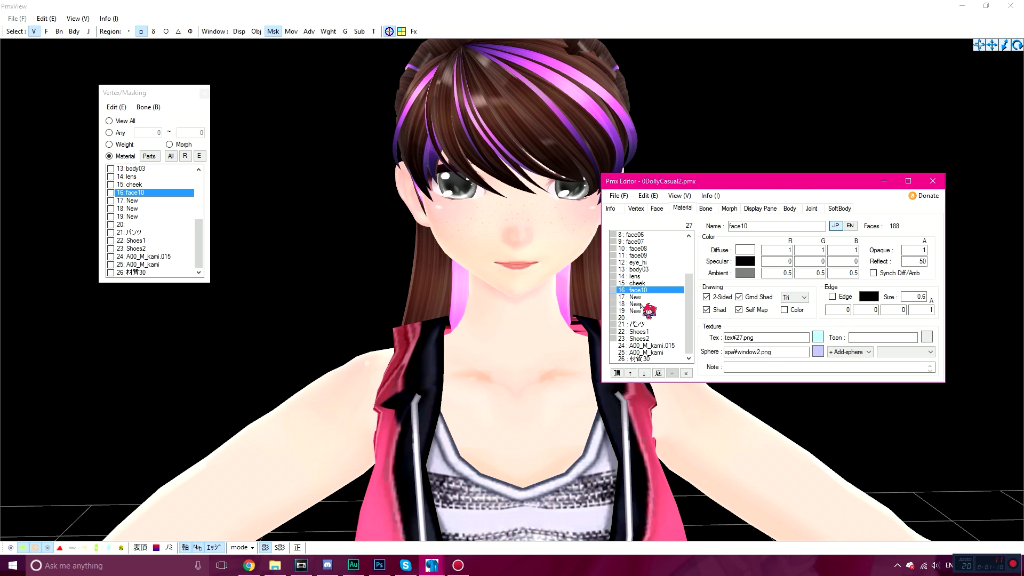
click(646, 304)
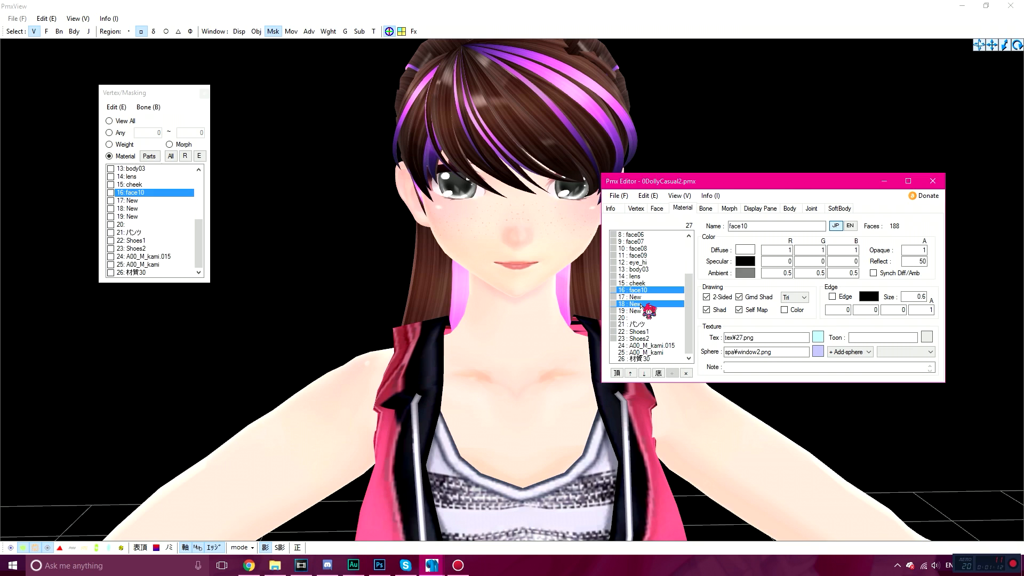
right_click(643, 304)
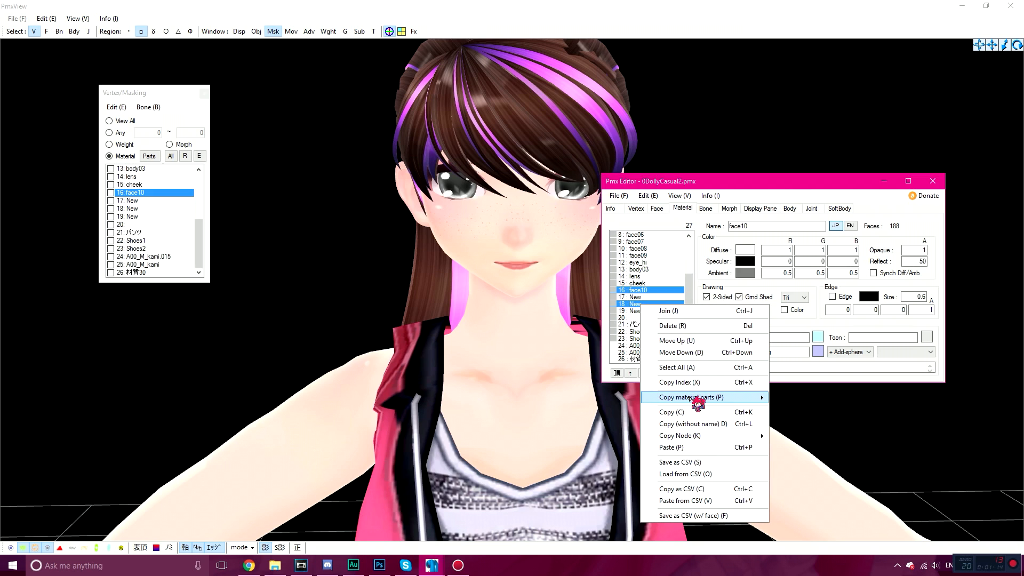
click(690, 397)
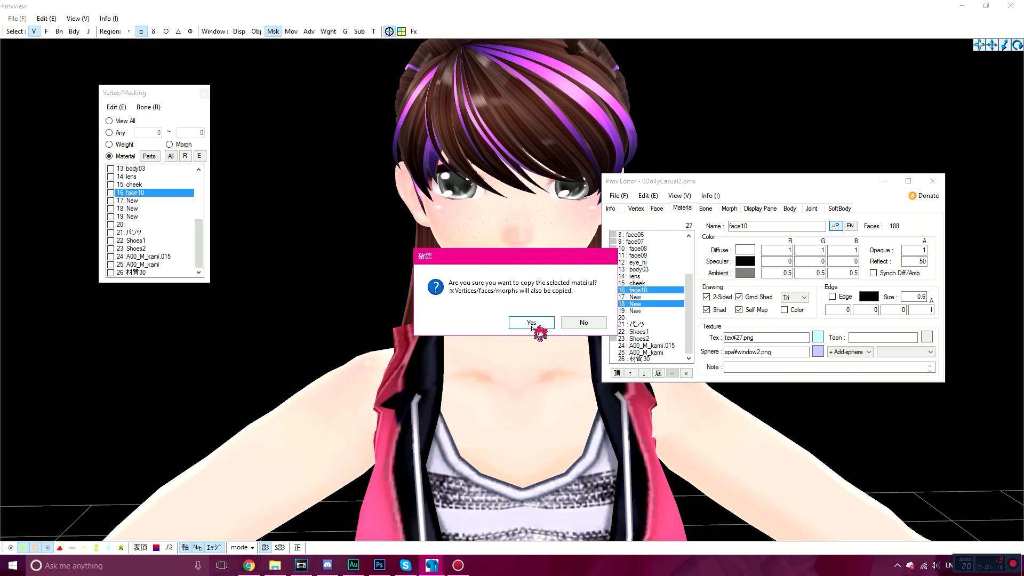
click(529, 322)
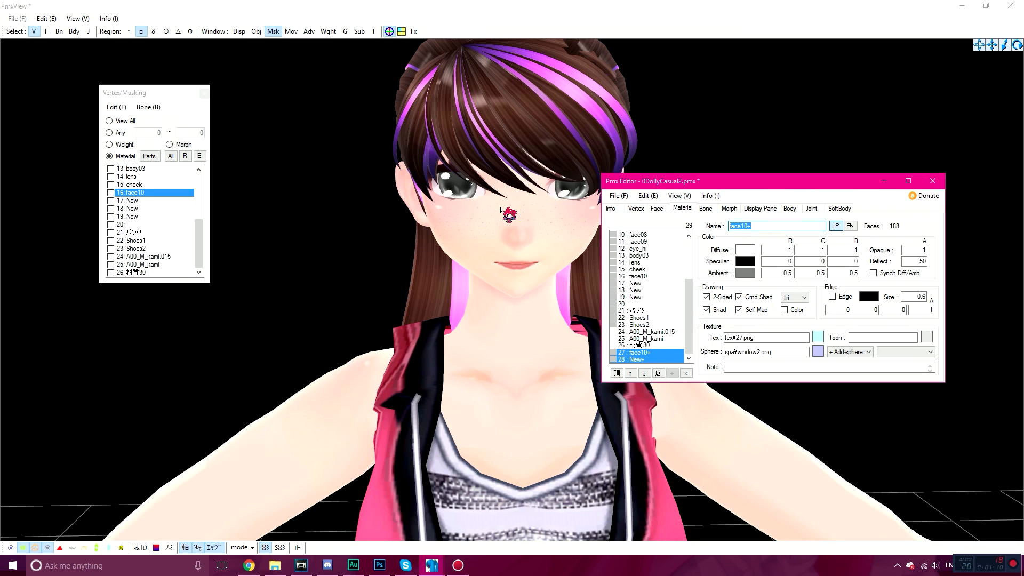
text(blue eyes 2)
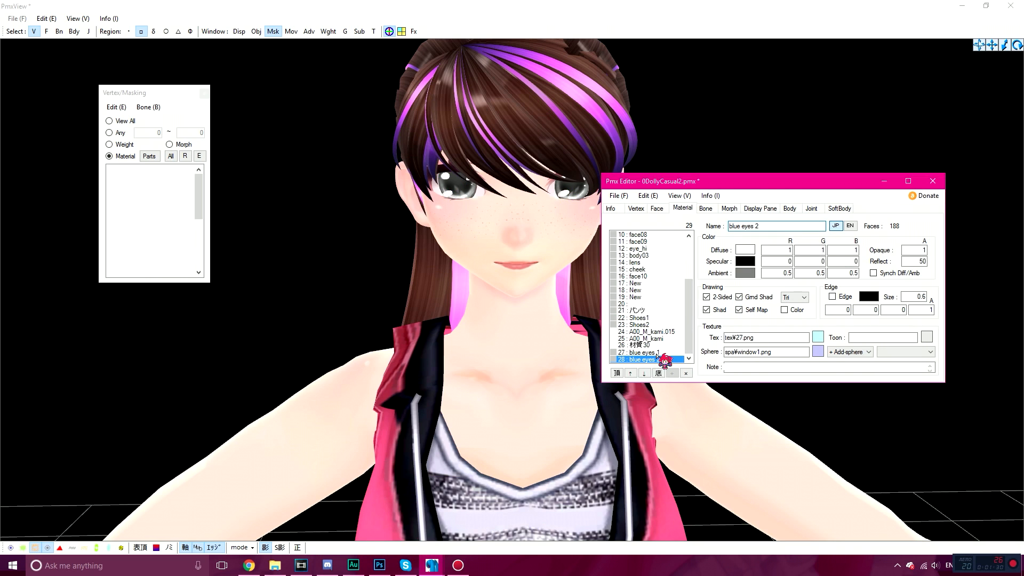
Assign tex¥33.png from the tex folder to blue eyes 1 and set its opacity to 0.
click(640, 352)
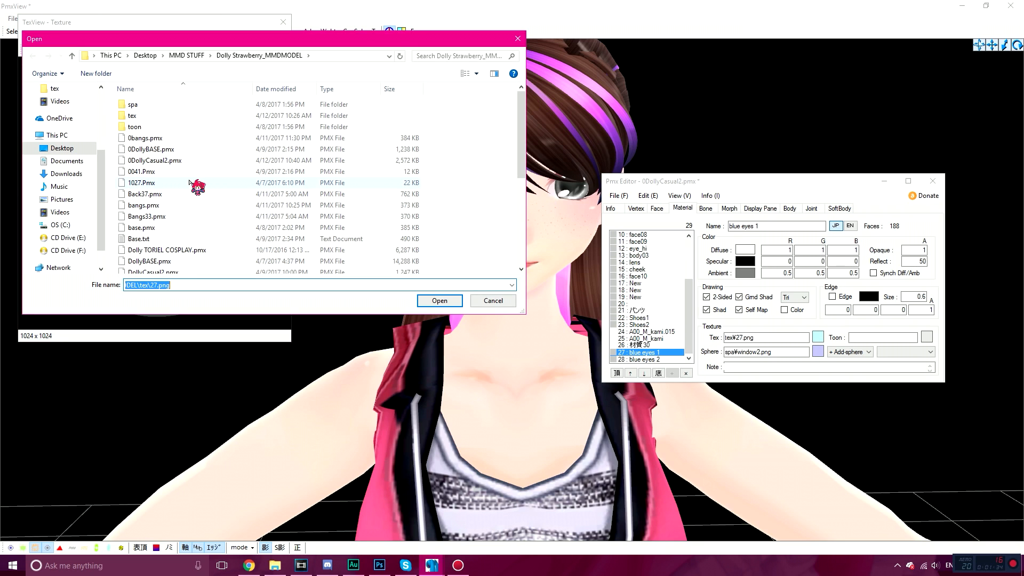
click(132, 115)
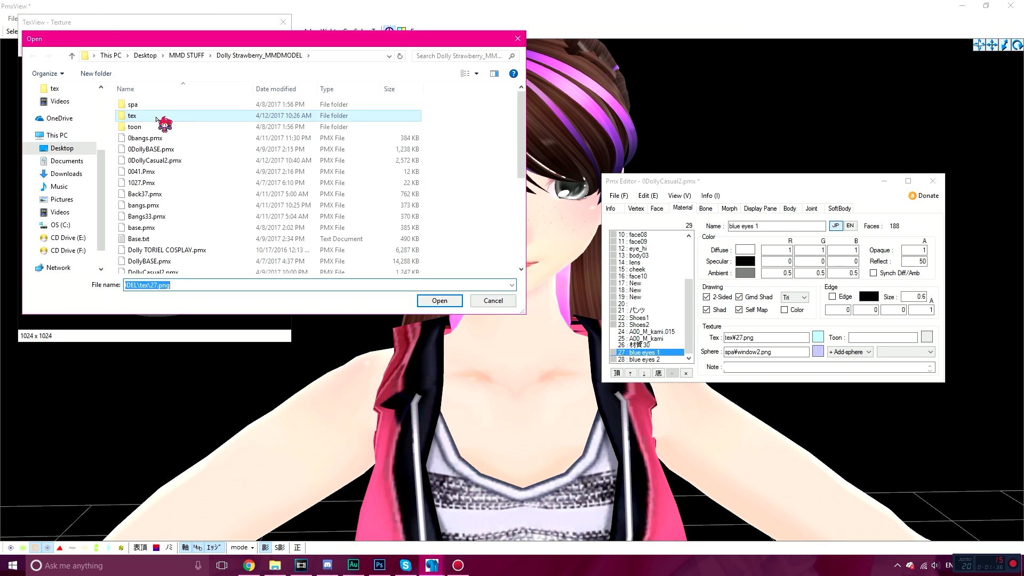
click(438, 300)
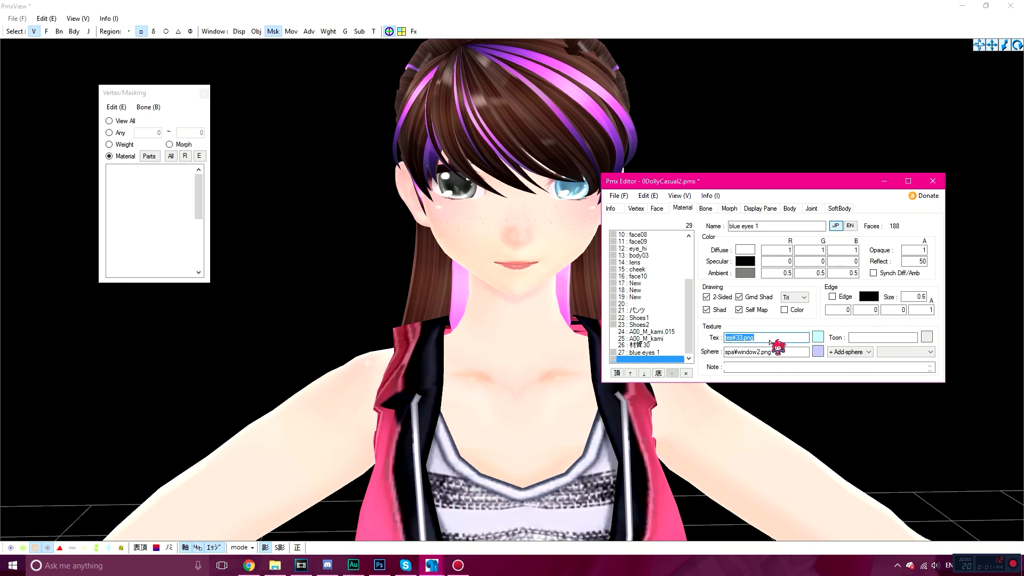
click(646, 359)
text(0)
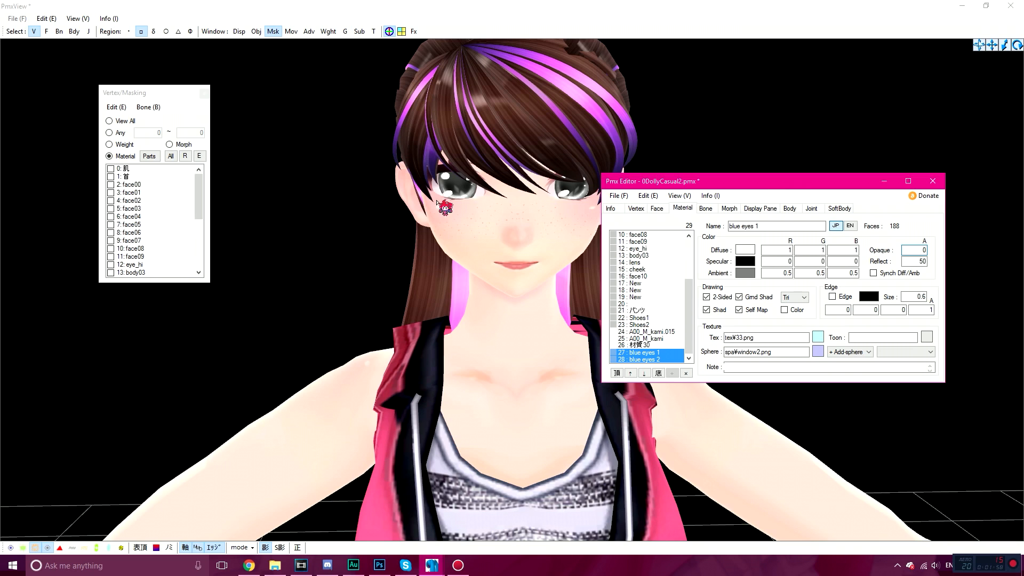
Give blue eyes 2 the tex¥33.png texture with opacity 0, then reselect blue eyes 1.
click(643, 353)
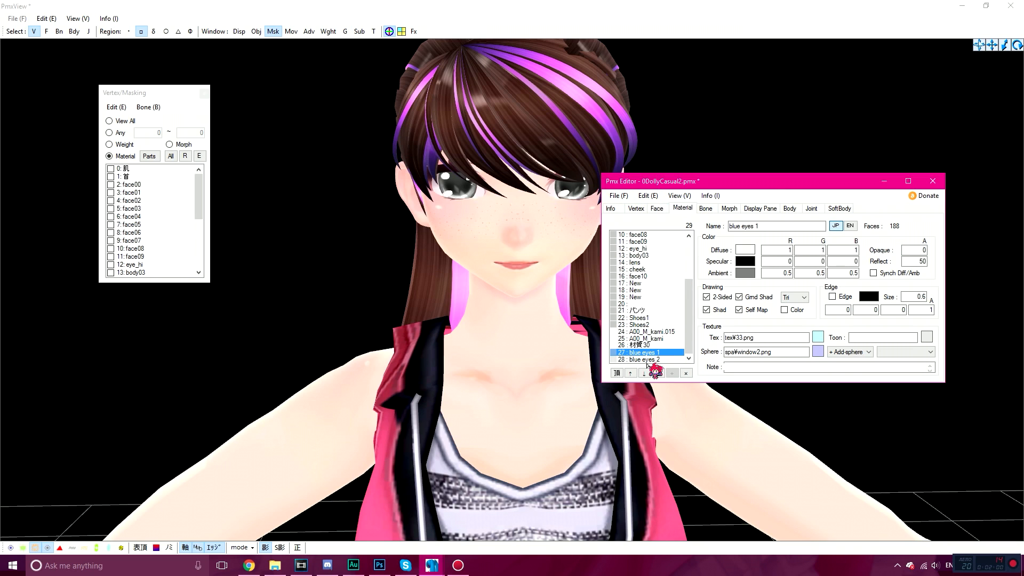
click(643, 359)
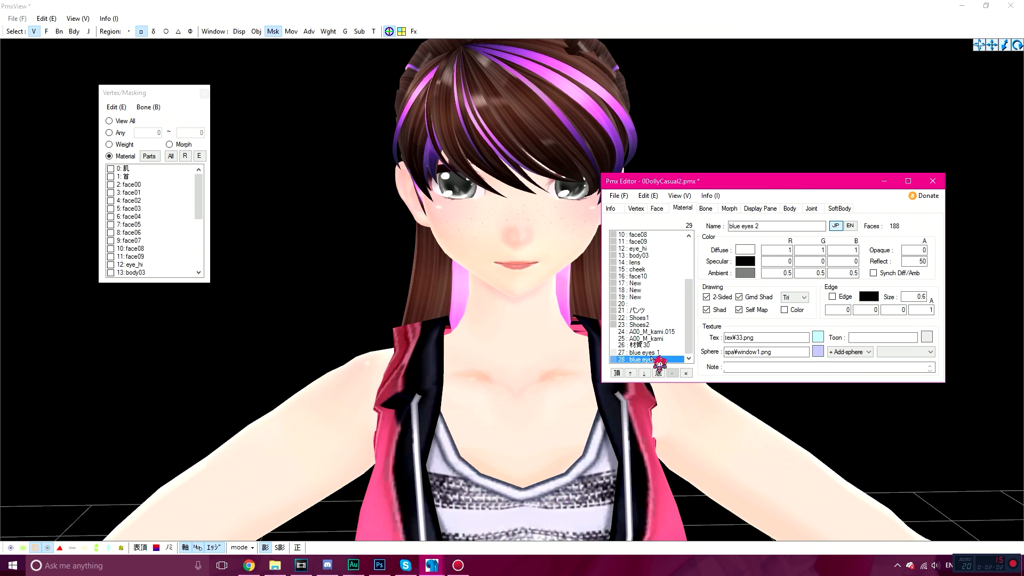
click(640, 352)
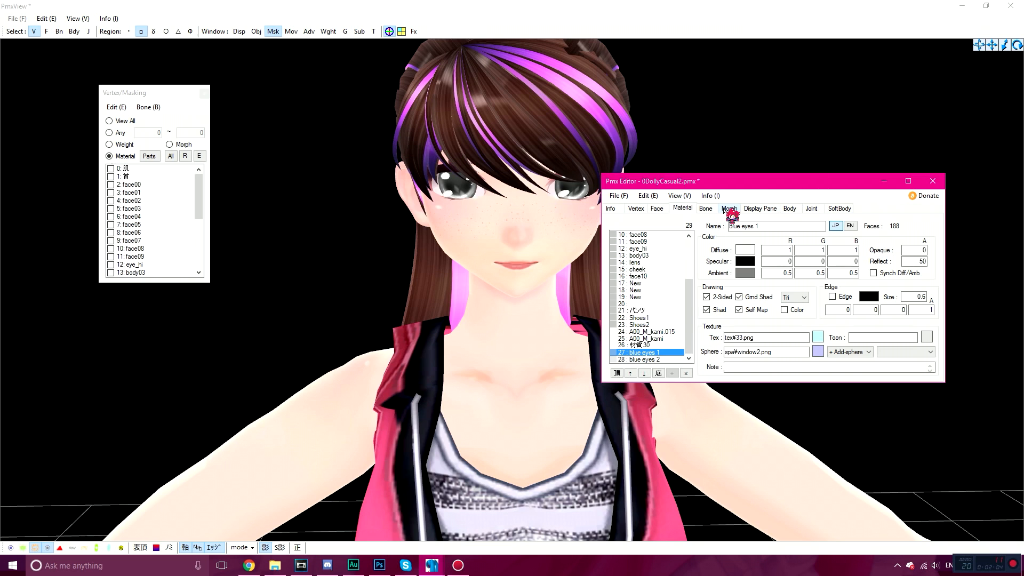
Create a new material morph and add four empty material offsets to it.
click(728, 208)
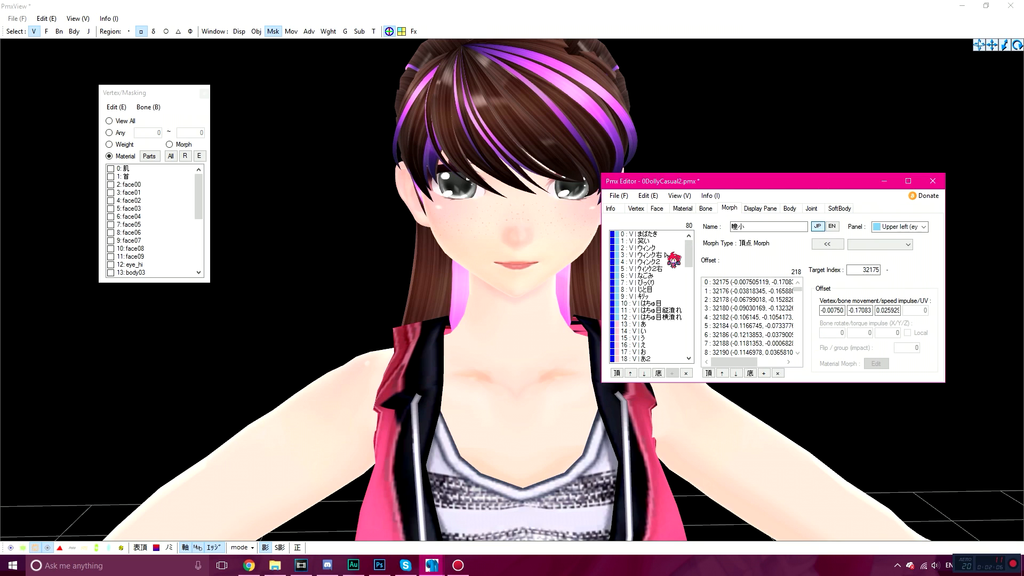
scroll(down, 3)
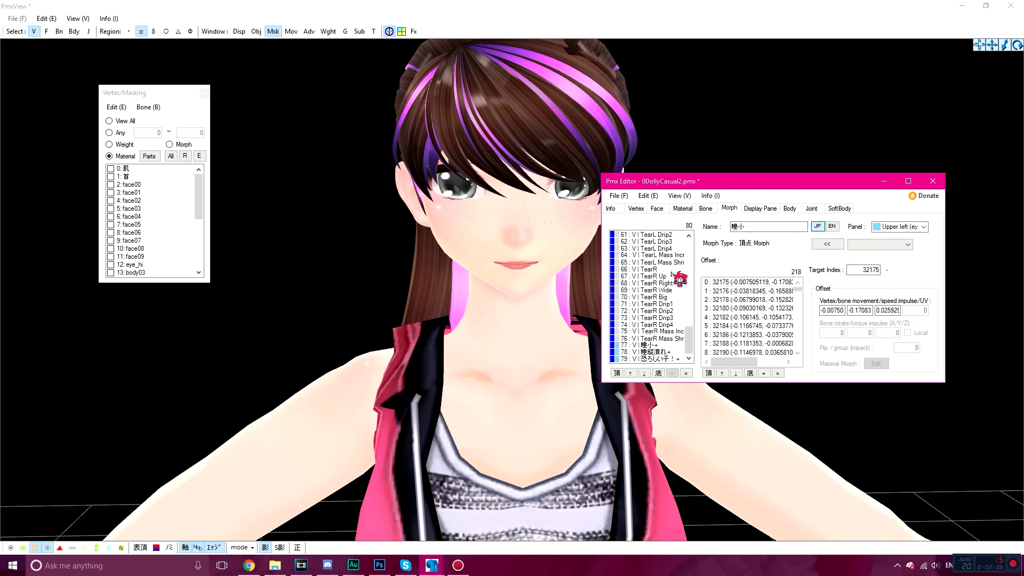
right_click(647, 350)
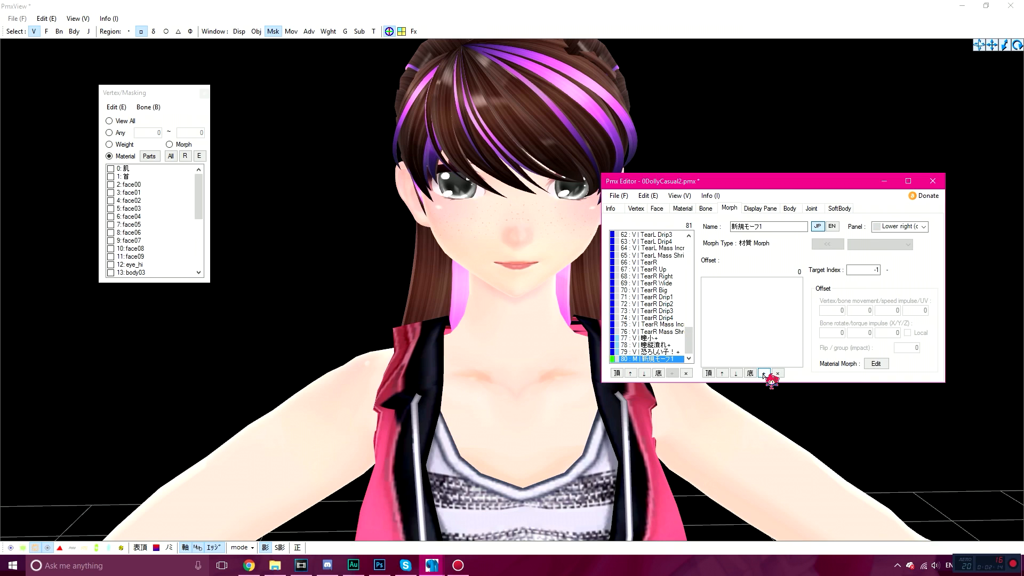
click(763, 372)
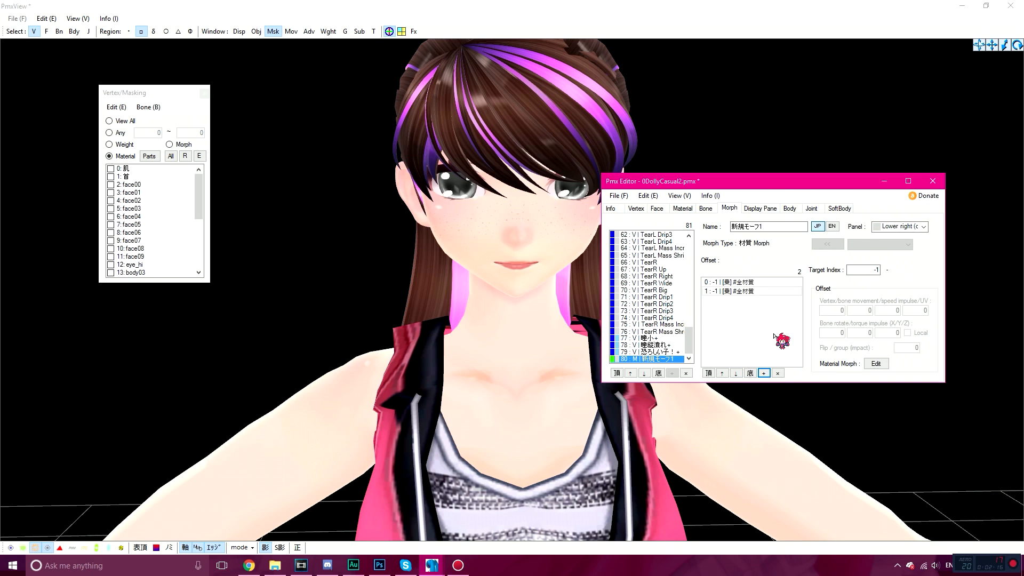
click(762, 372)
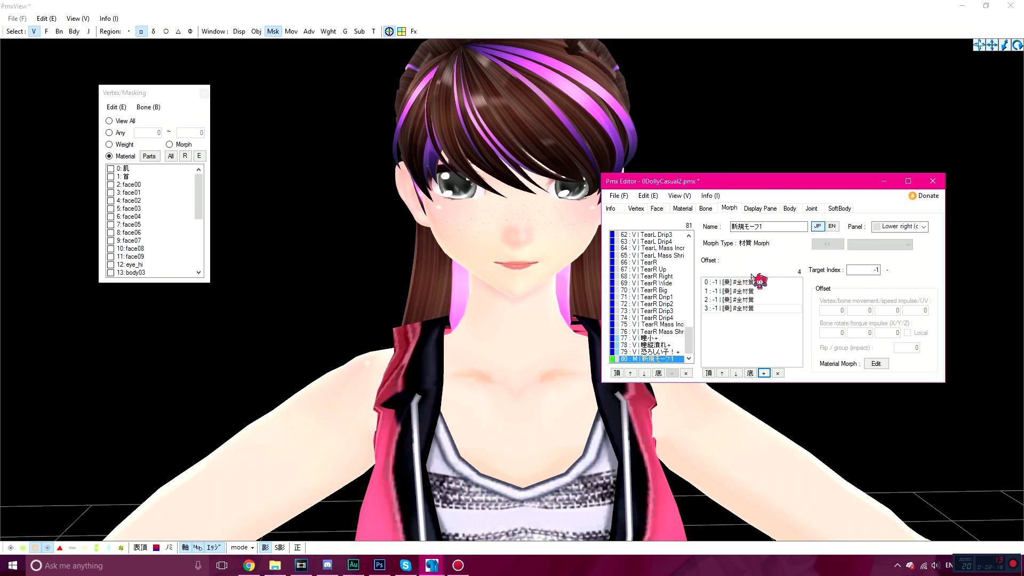
Assign materials 27, 28, 16 and 18 (blue eyes 1/2, face10, New) to the four offsets.
click(681, 208)
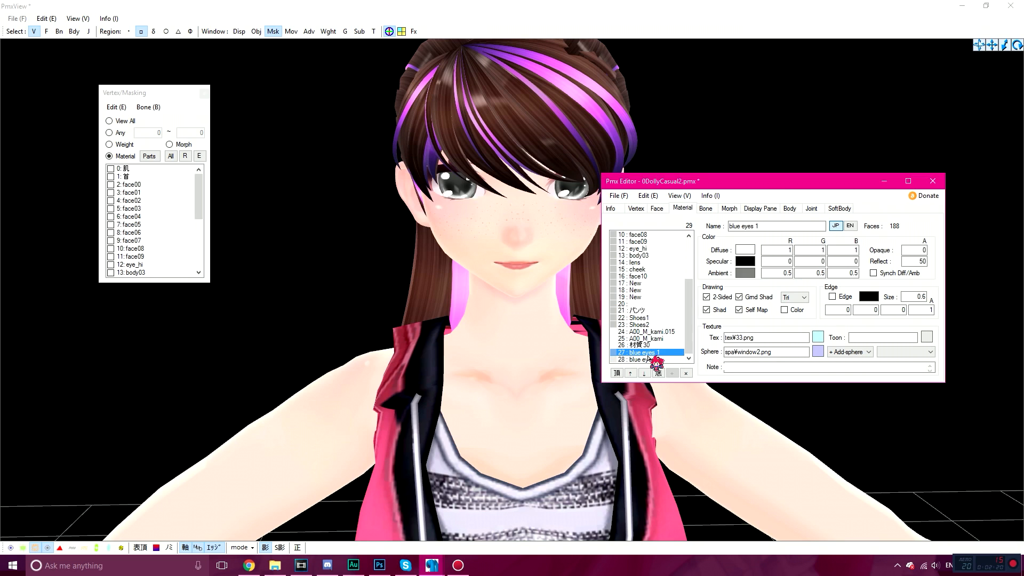
click(646, 359)
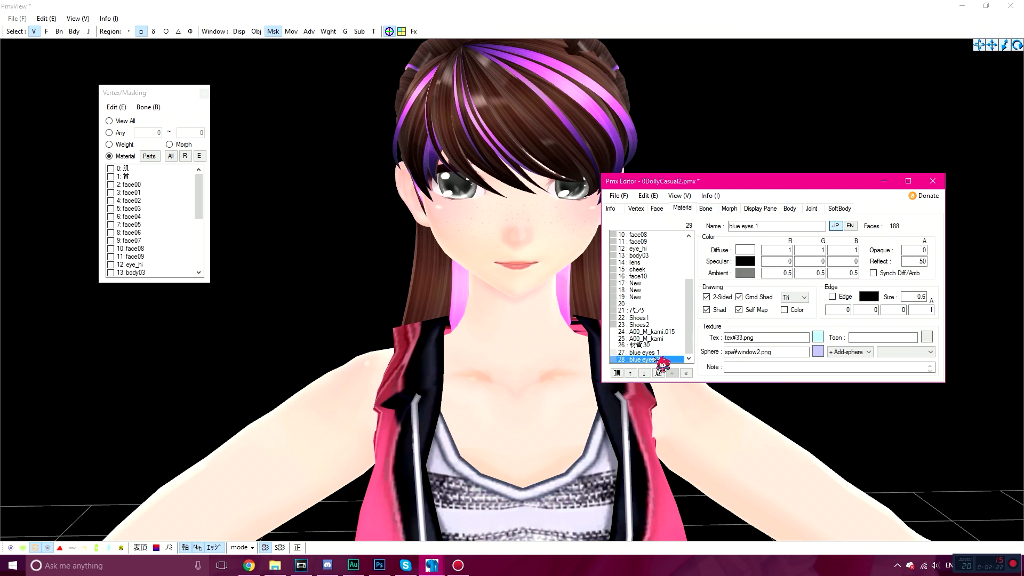
click(643, 352)
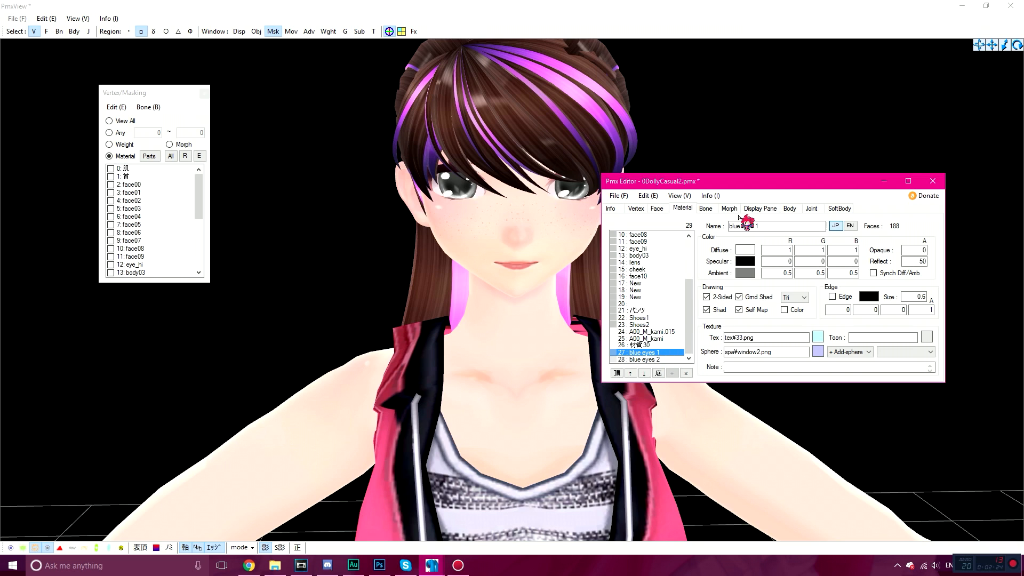
click(728, 208)
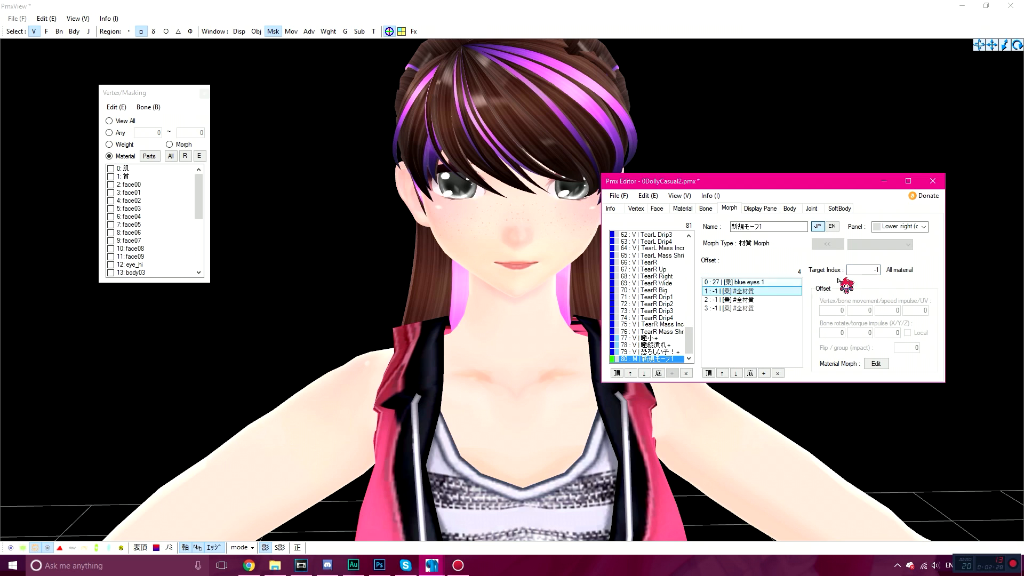
click(750, 298)
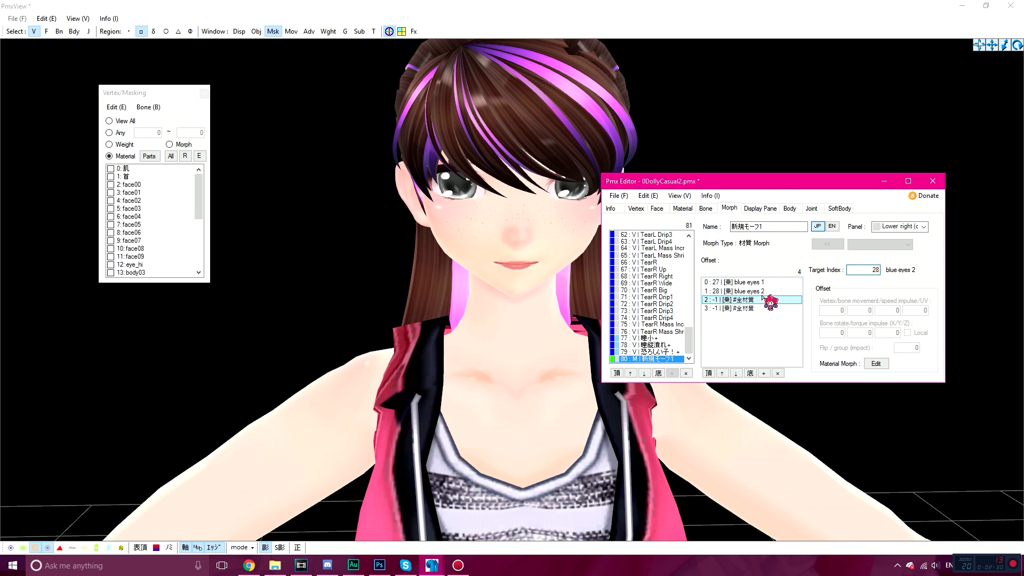
click(681, 208)
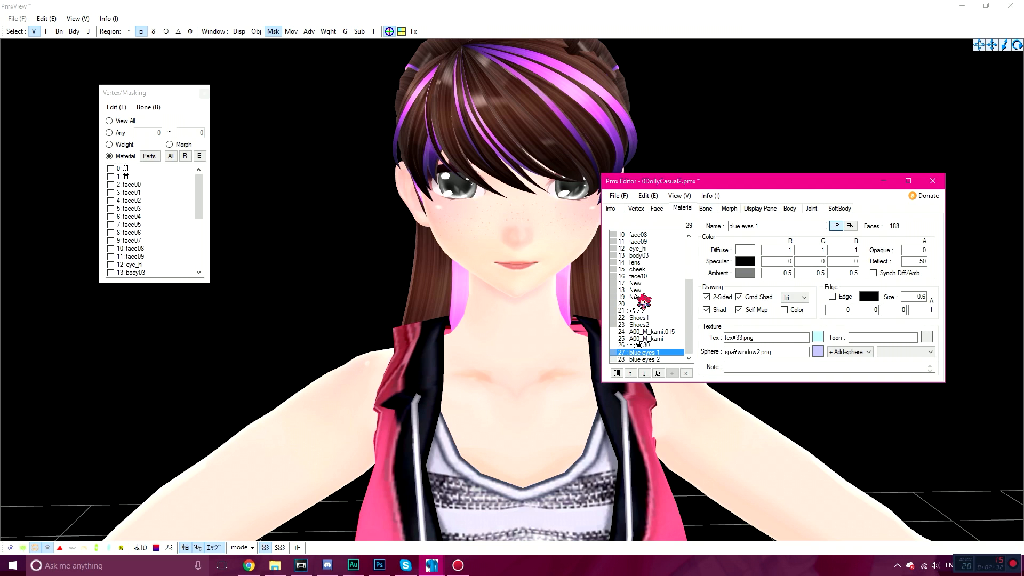
click(633, 275)
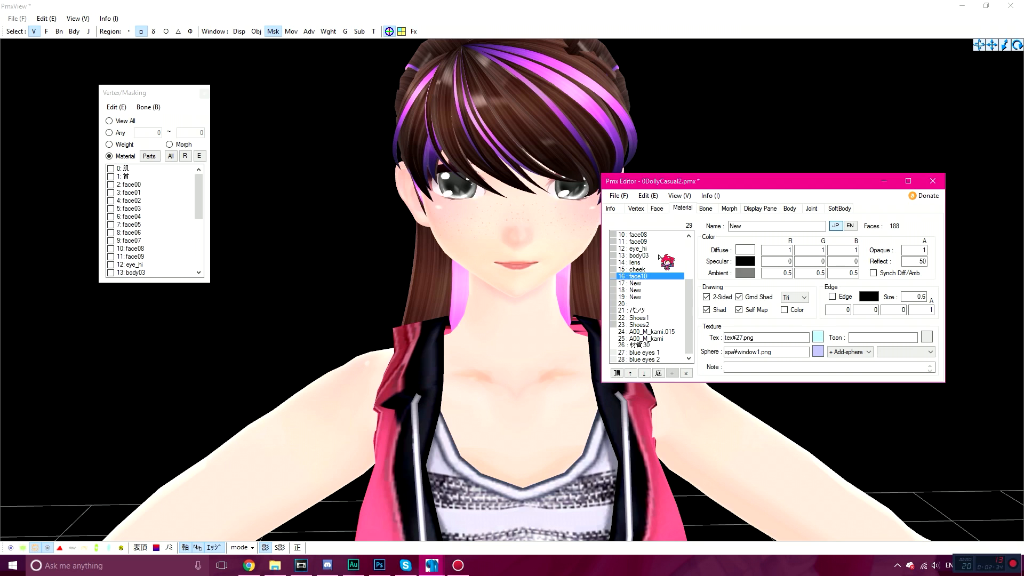
click(728, 208)
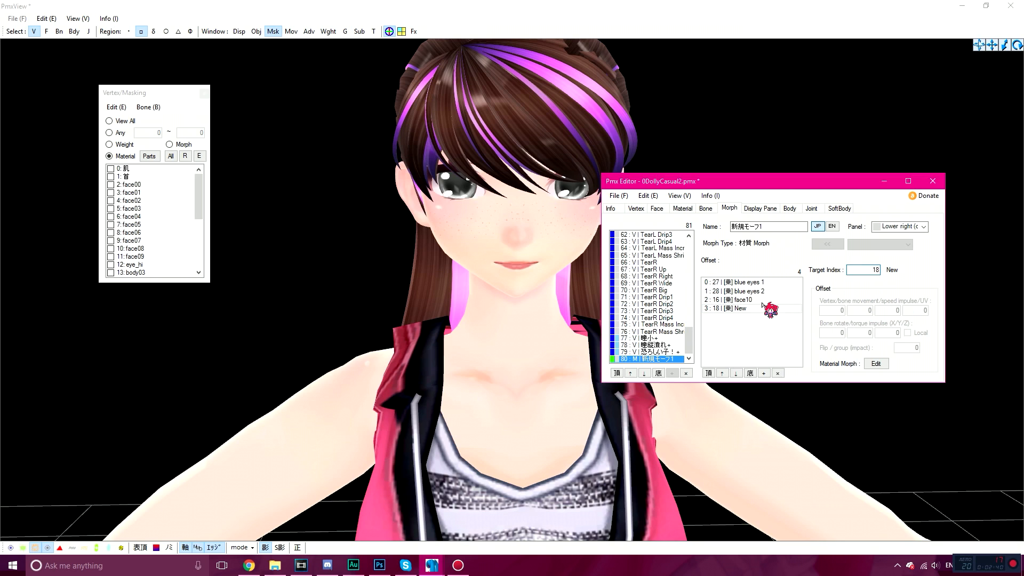
Batch-set the blue eyes offsets to Add with all 0 and face10/New to Multiply with all 0.
click(737, 282)
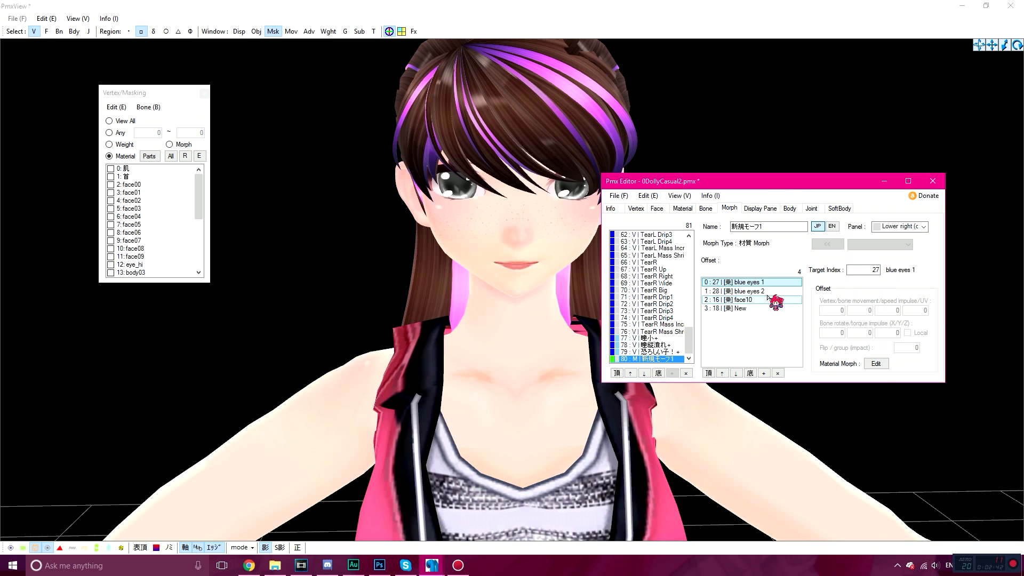
click(738, 290)
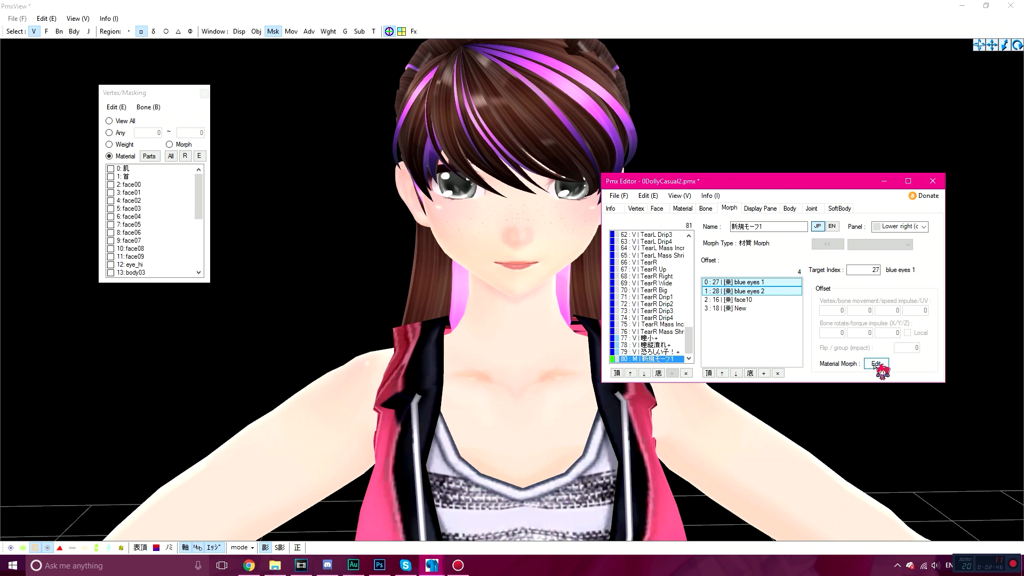
mouse_move(878, 373)
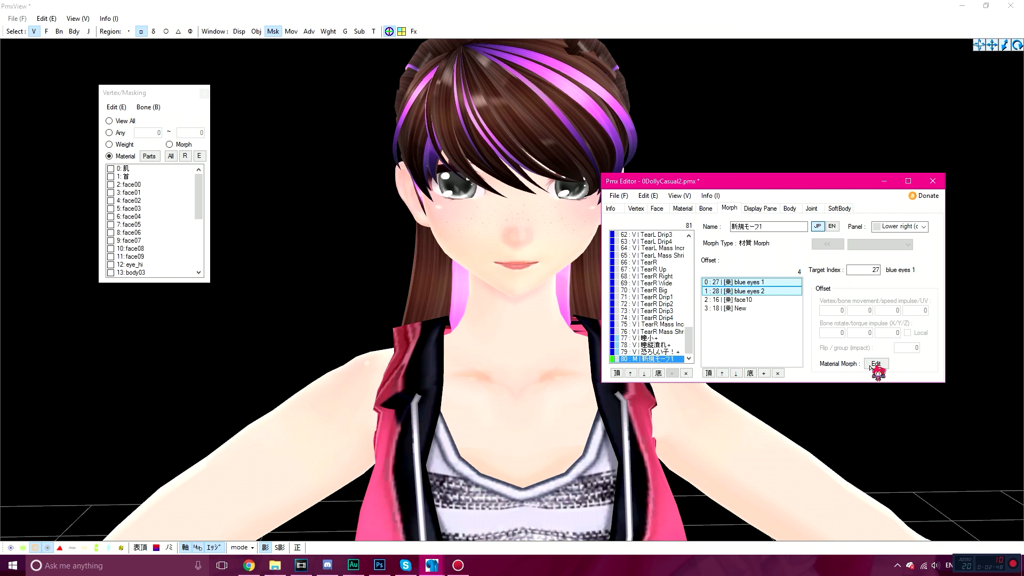
click(875, 363)
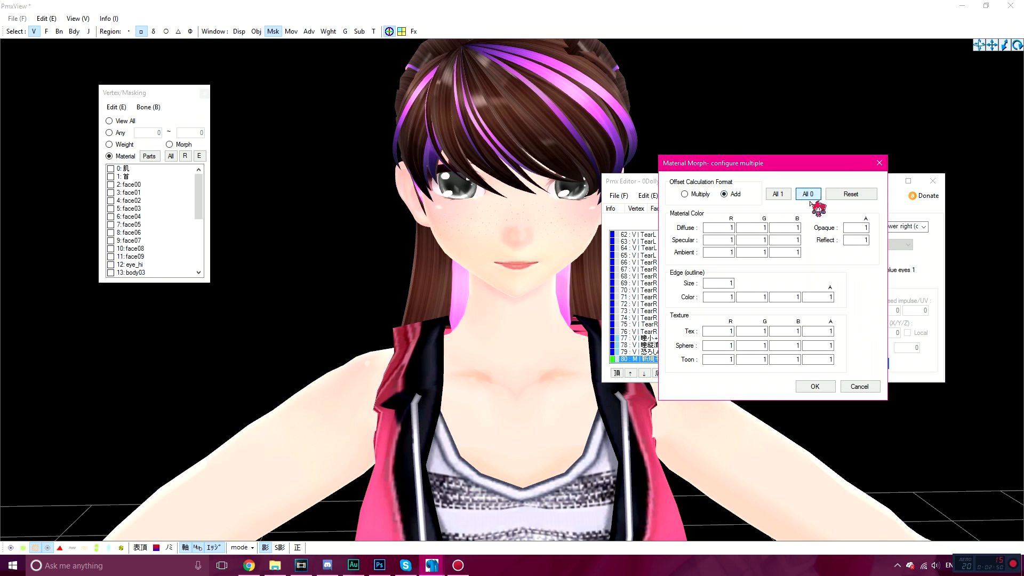
click(807, 193)
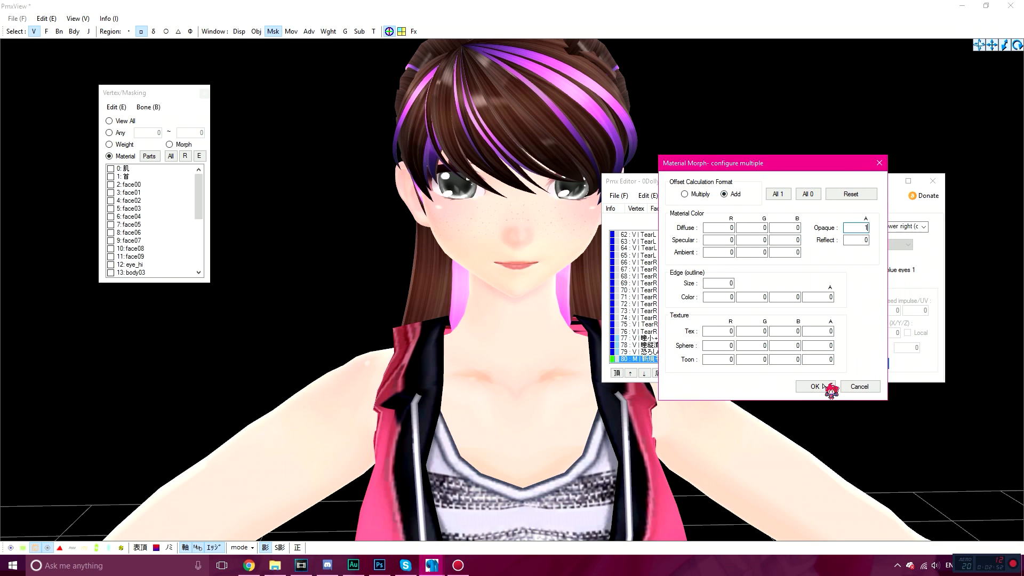
click(813, 386)
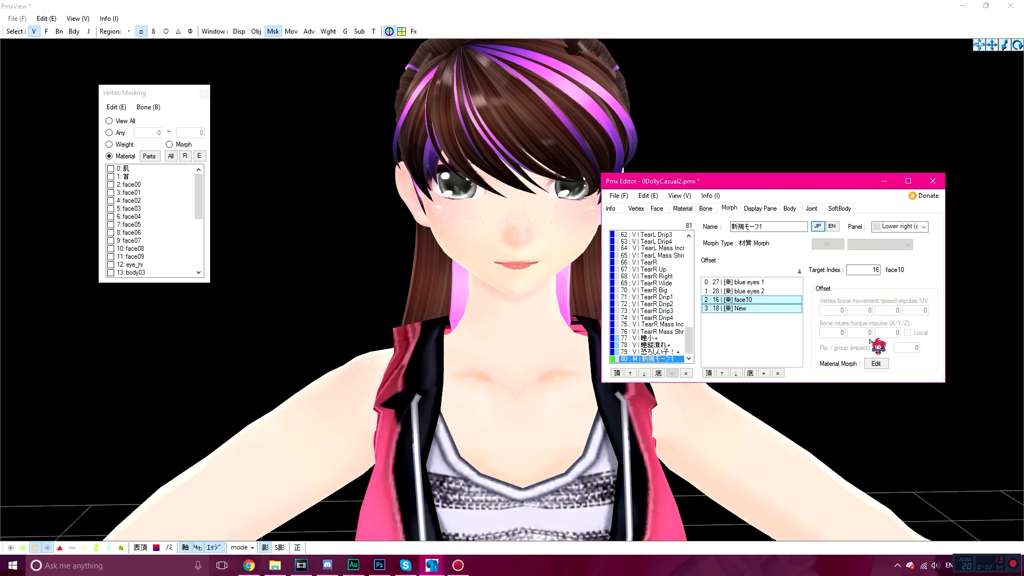
mouse_move(464, 203)
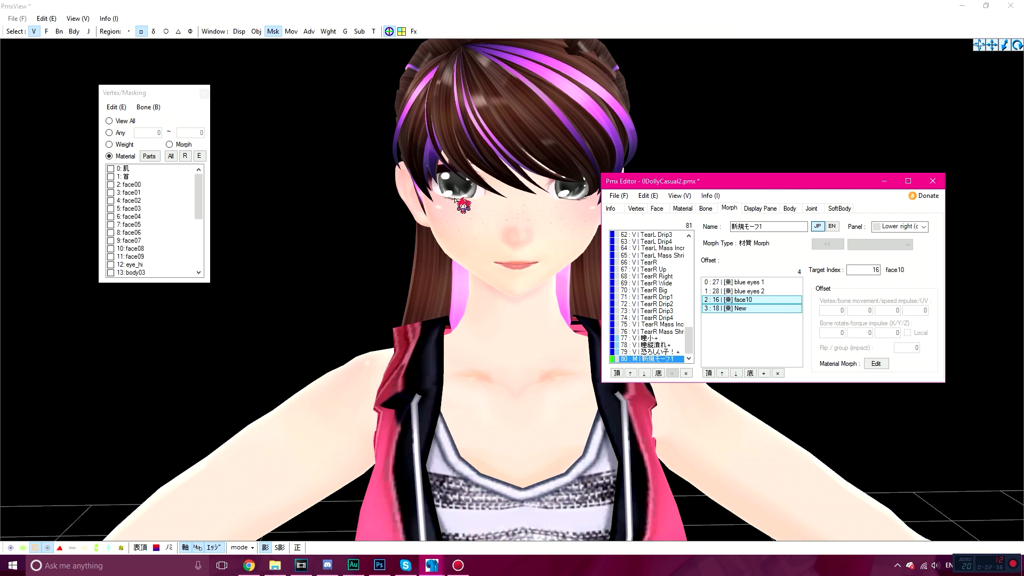
click(874, 362)
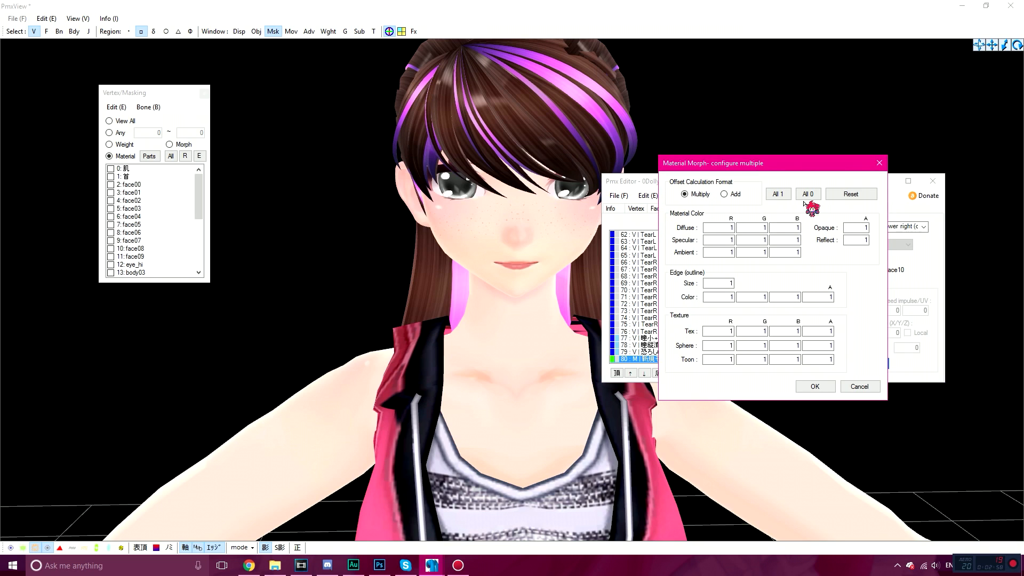
click(807, 195)
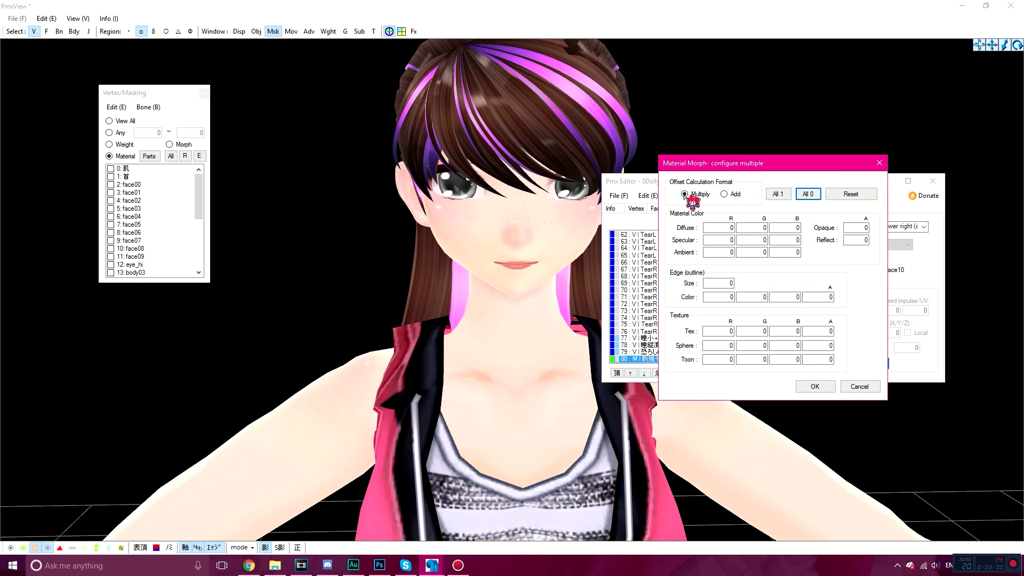
click(814, 386)
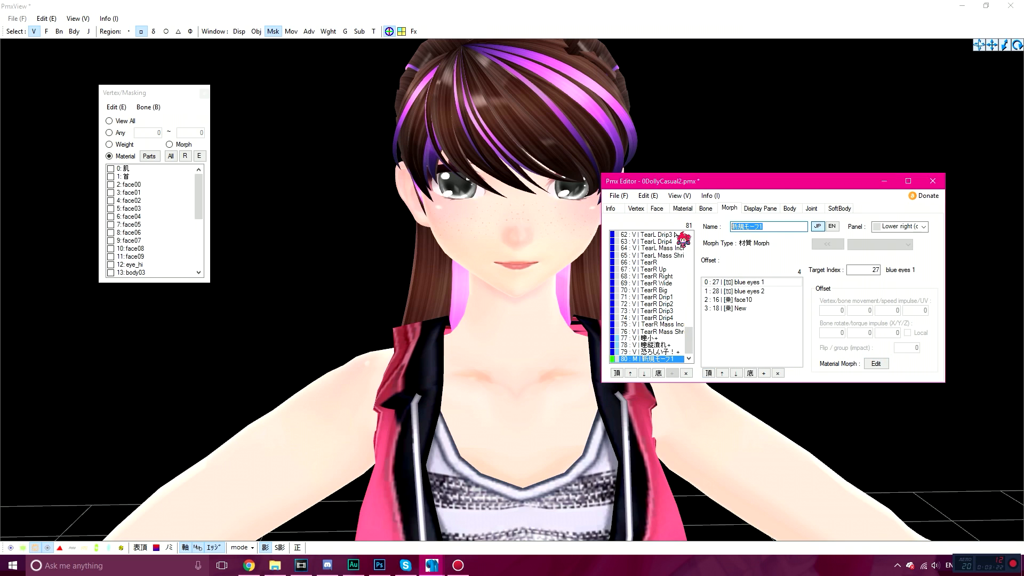
Name the new morph 'blue eyes' and strip the trailing '+' from the pupil morph names.
text(blue eyes)
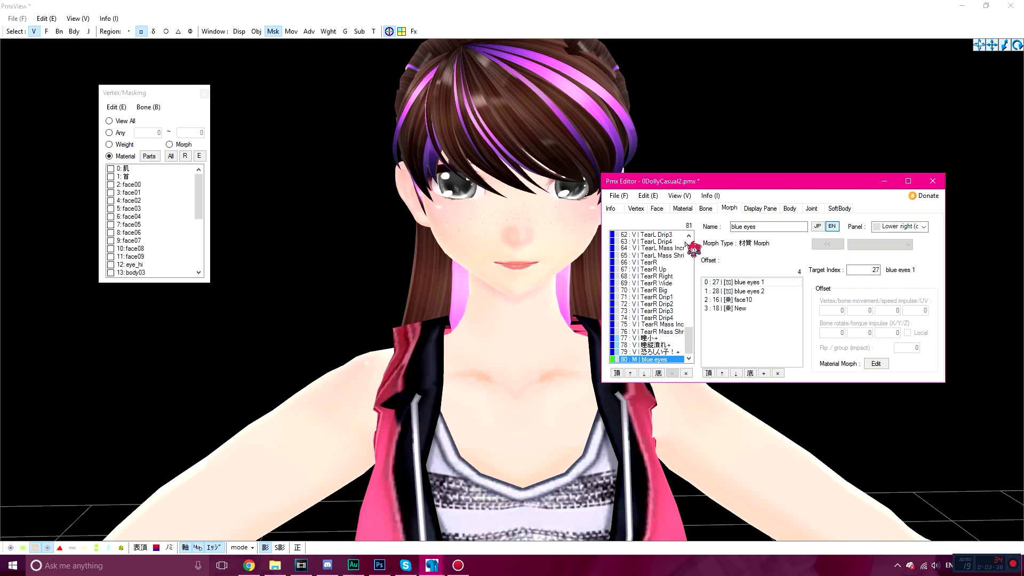
click(649, 352)
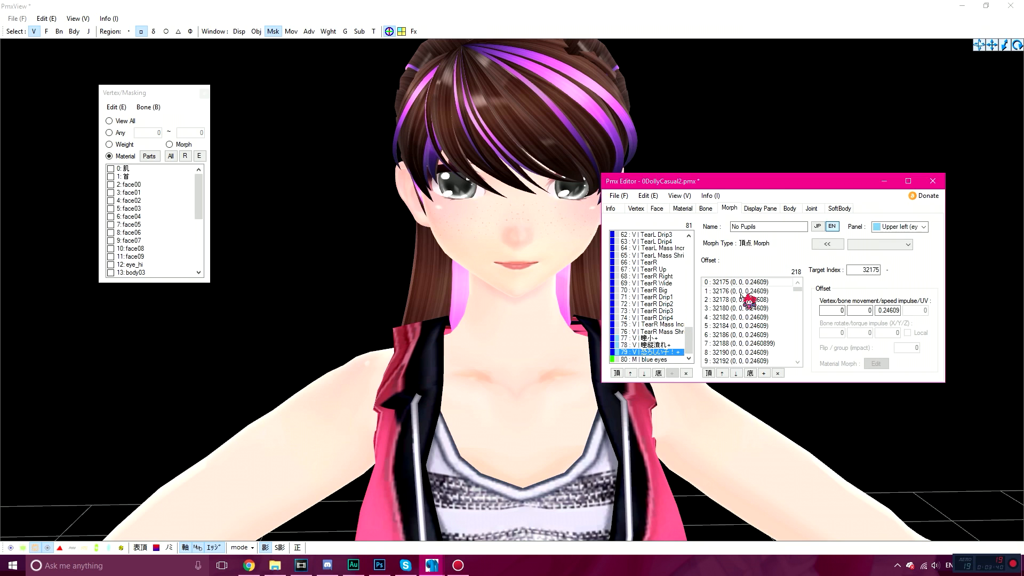
click(650, 338)
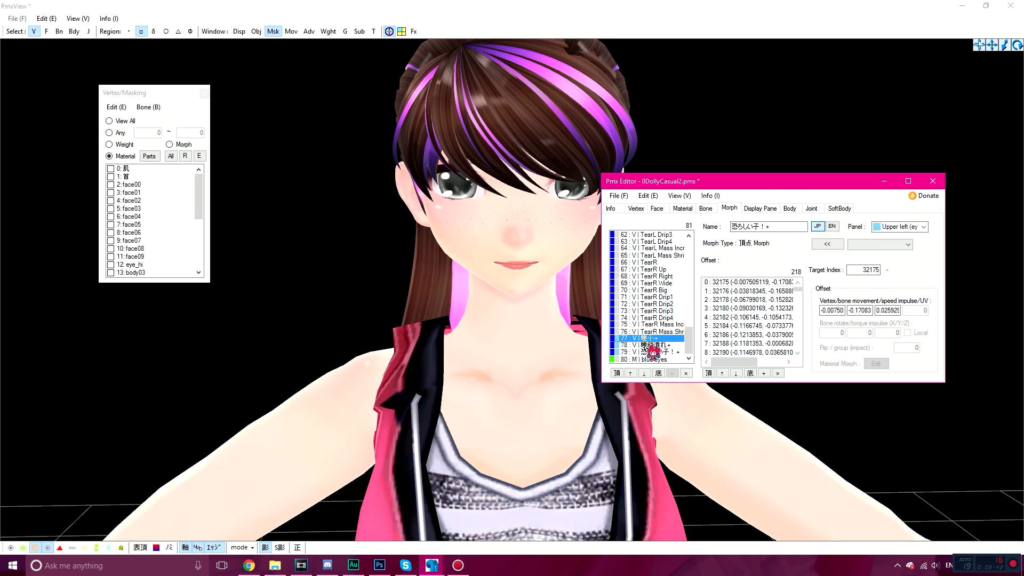
click(649, 352)
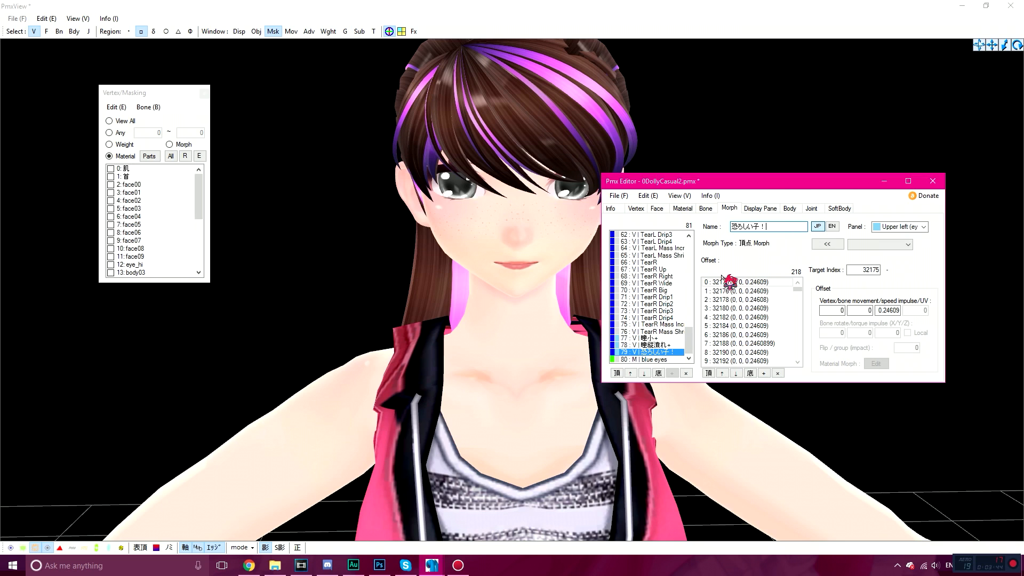
click(652, 345)
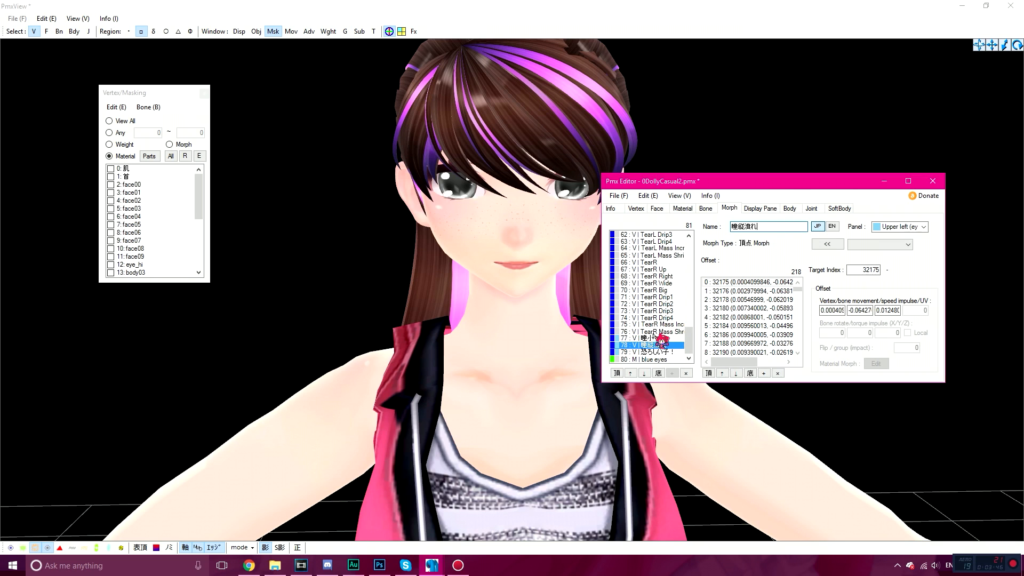
click(647, 338)
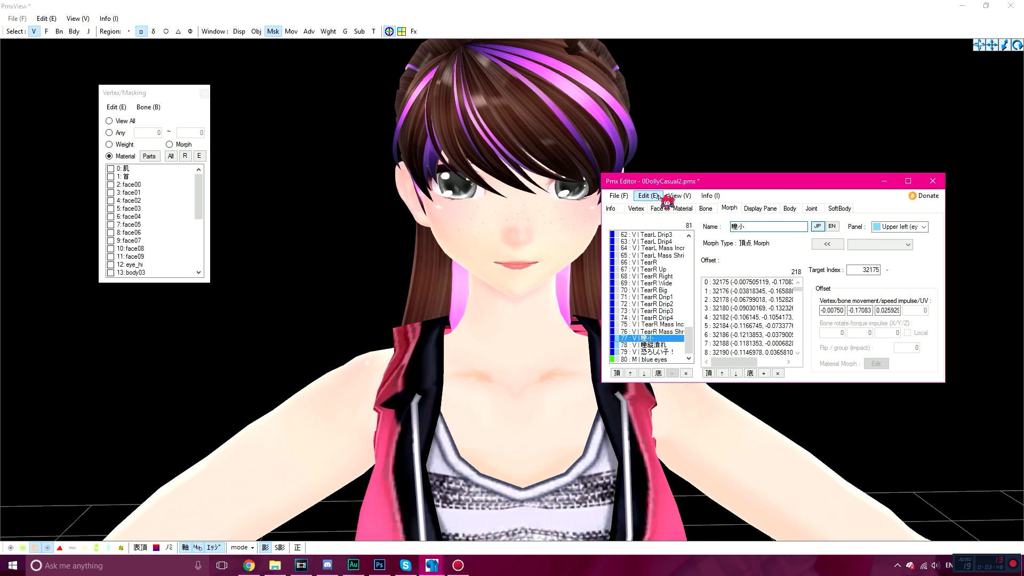
Merge morphs sharing the same name via Edit > Morph.
click(646, 195)
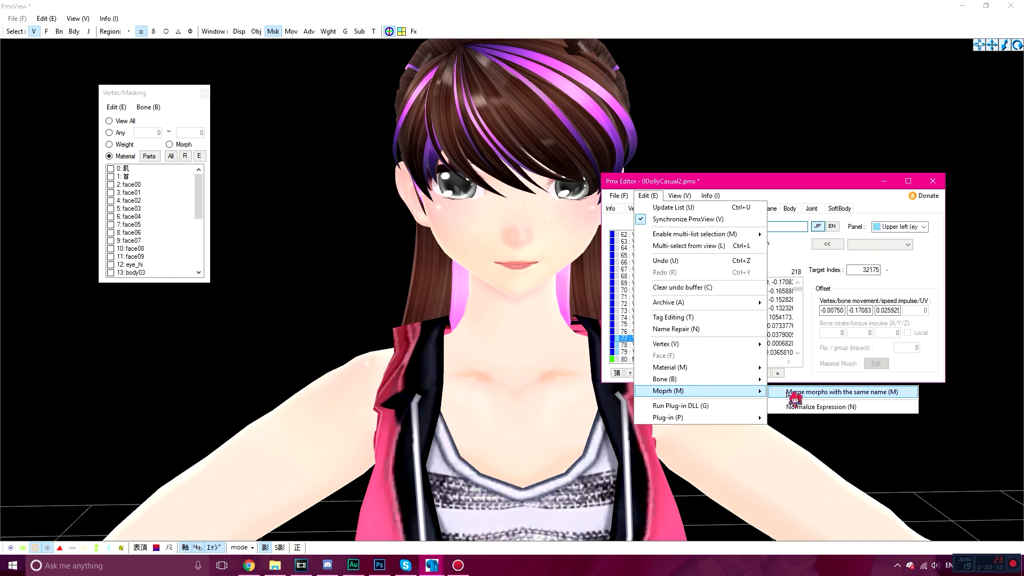
click(834, 391)
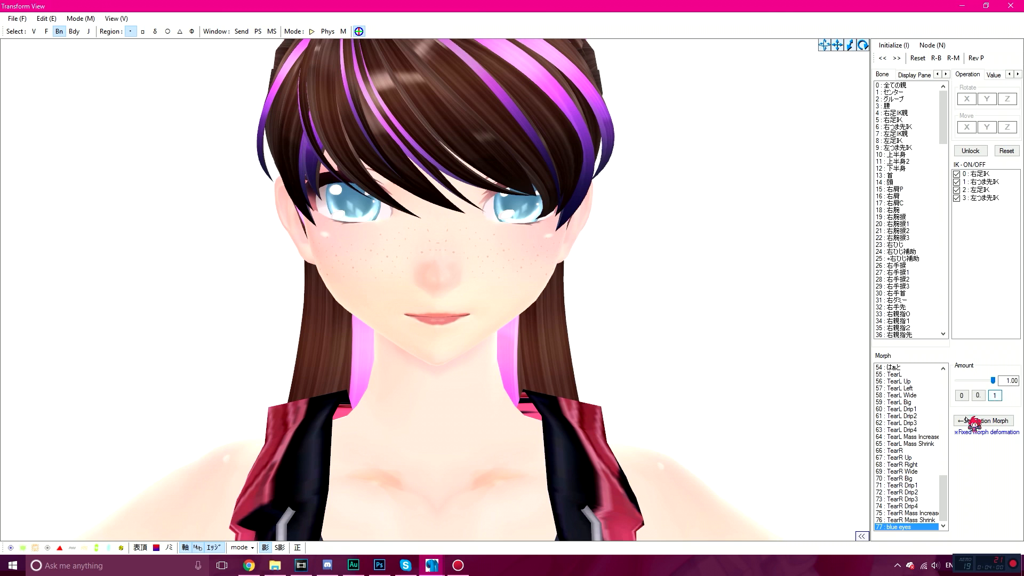
Preview the merged pupil and blue eyes morphs in Transform View, the eyes rendering blue.
scroll(up, 3)
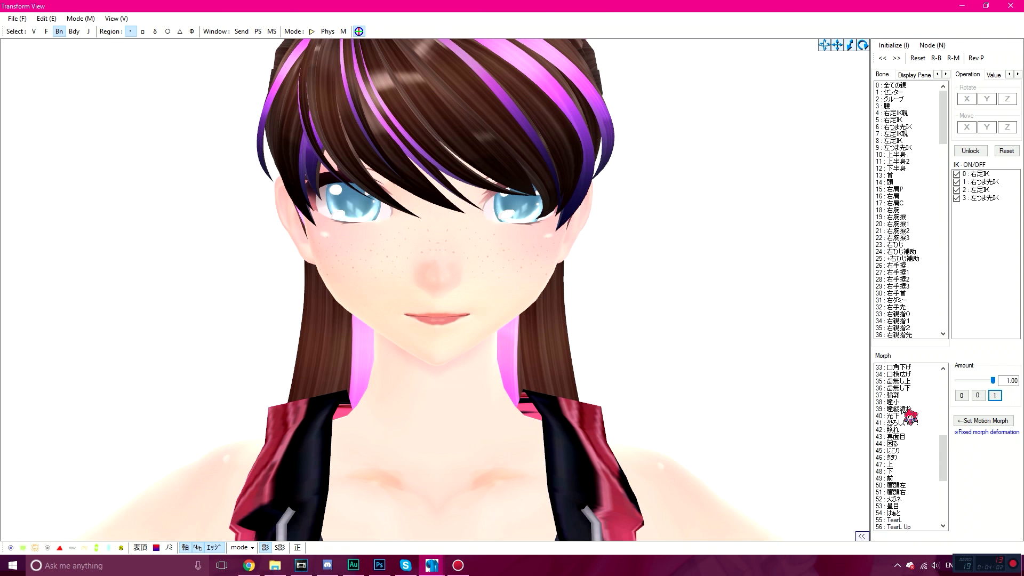
click(897, 402)
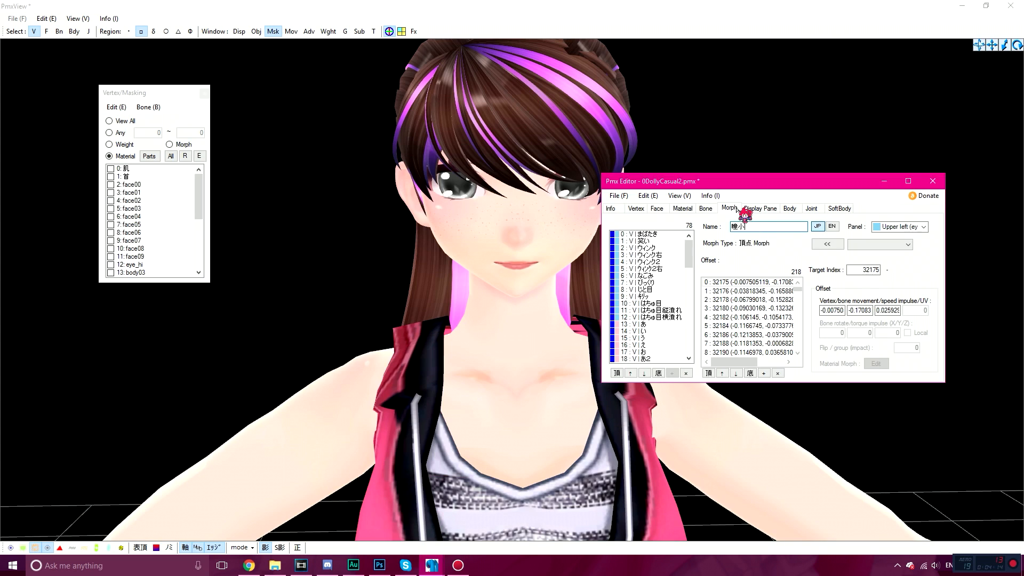
Add morph 77 'blue eyes' to the 表情 display frame, raising it to 78 elements.
click(759, 208)
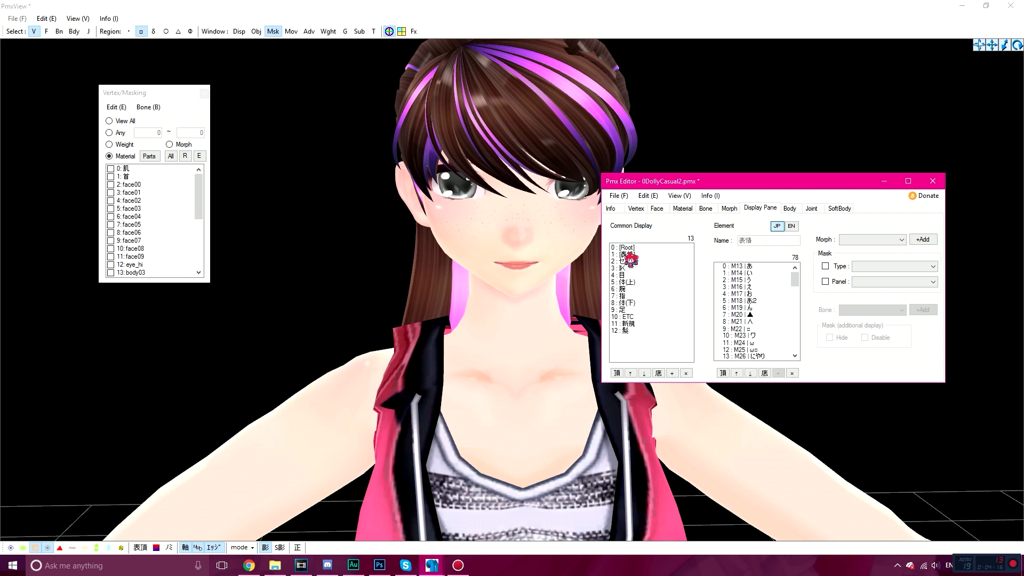
click(626, 254)
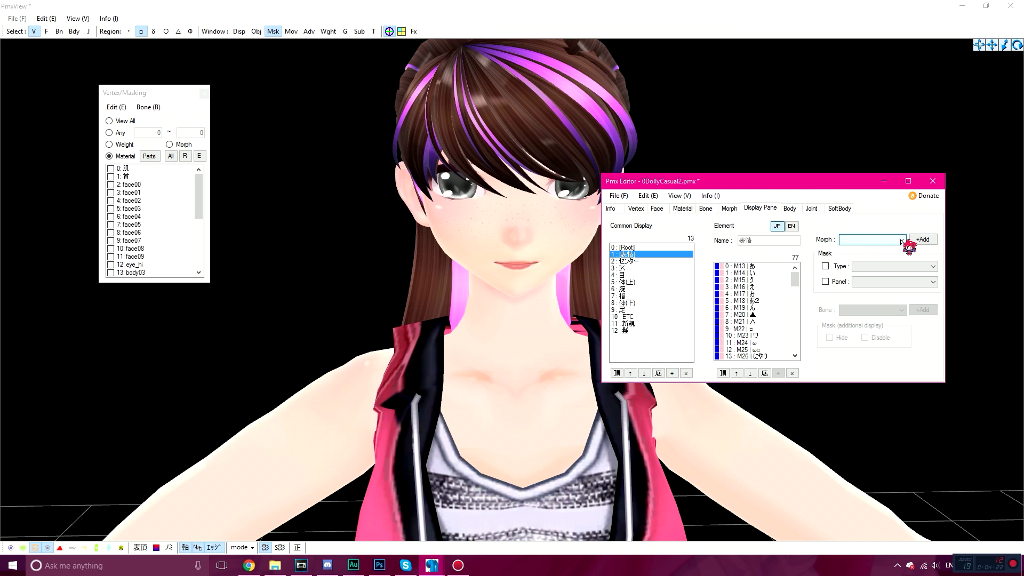
click(901, 240)
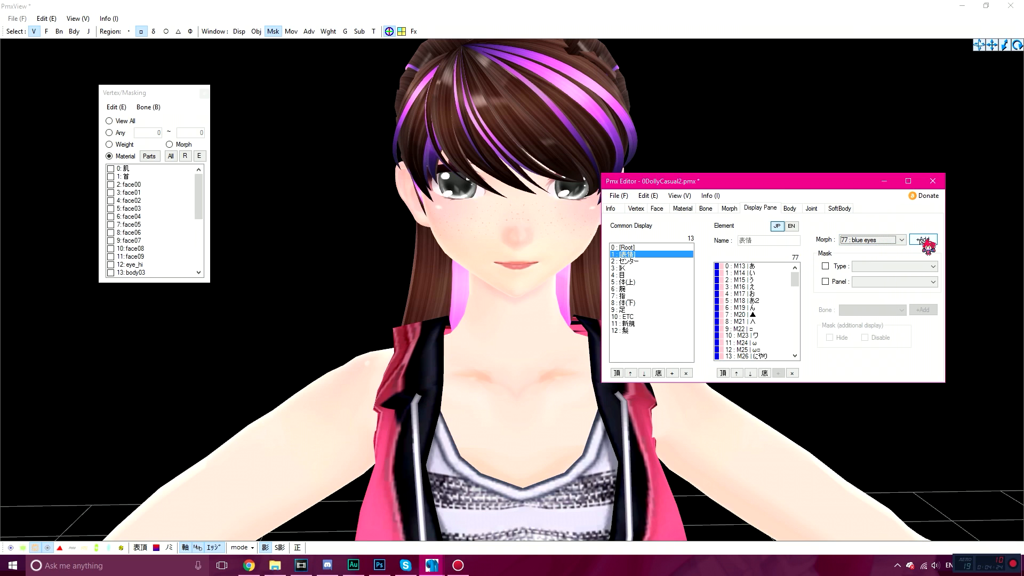
click(617, 195)
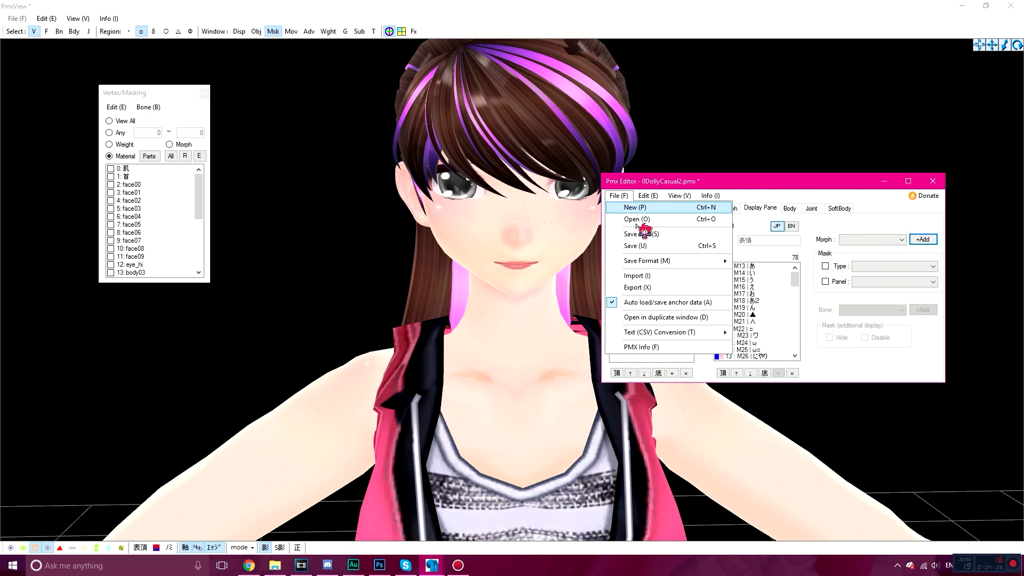
Save the edited model as a new file named 1DollyCasual2.pmx.
click(638, 234)
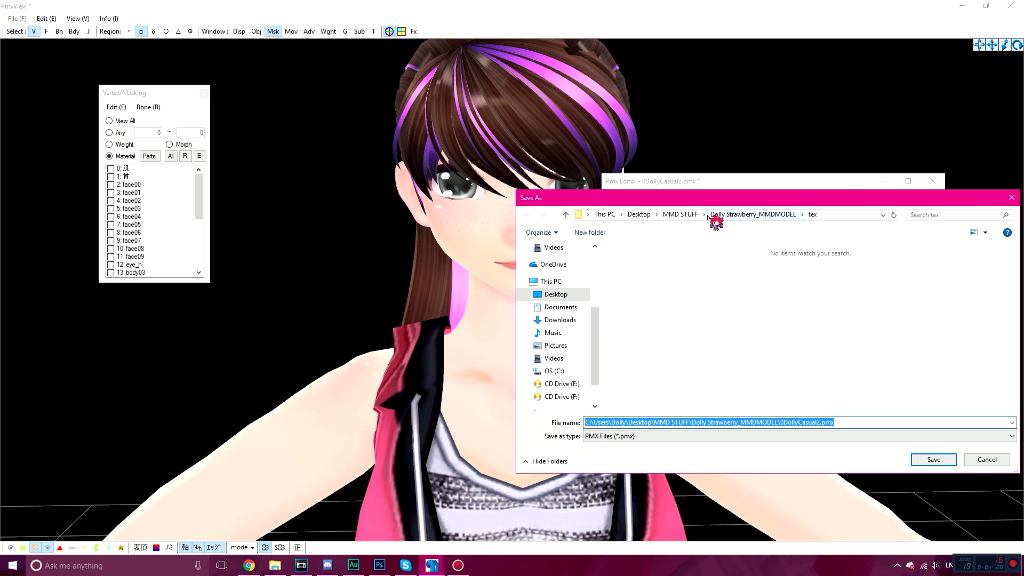
click(751, 214)
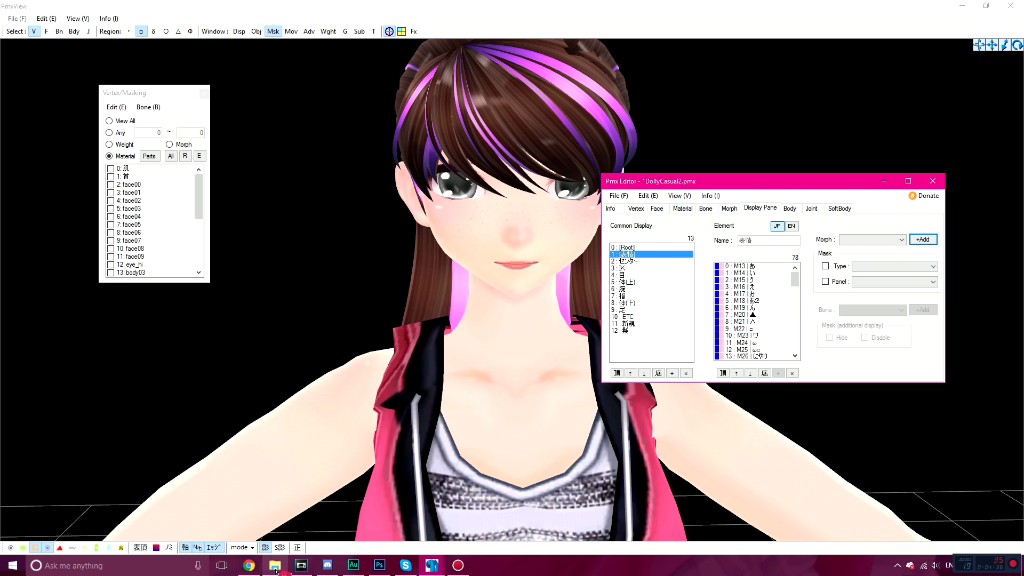
Launch MikuMikuDance.exe from the MikuMikuDanceE_v926x64 folder in File Explorer.
click(274, 565)
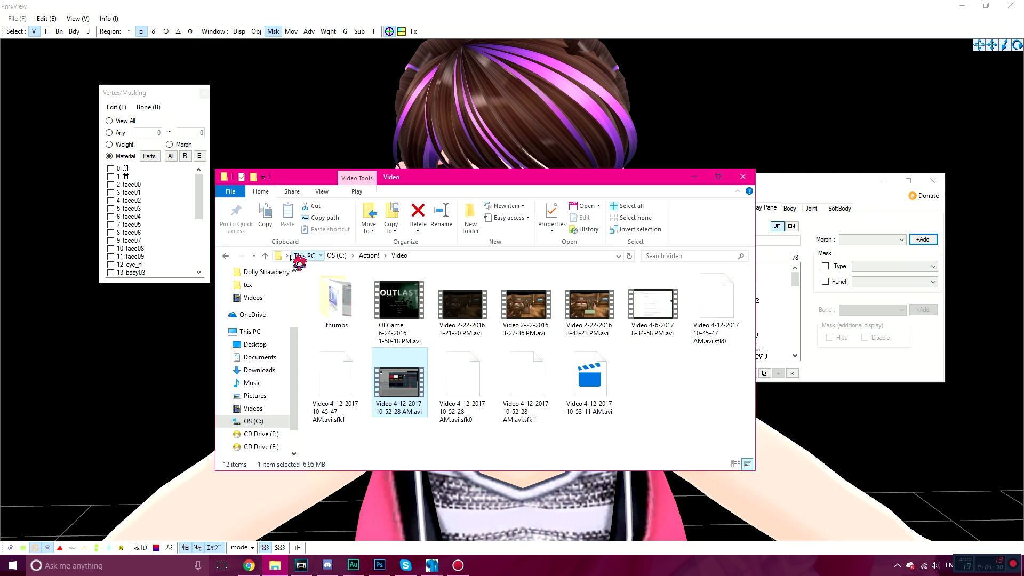
click(287, 255)
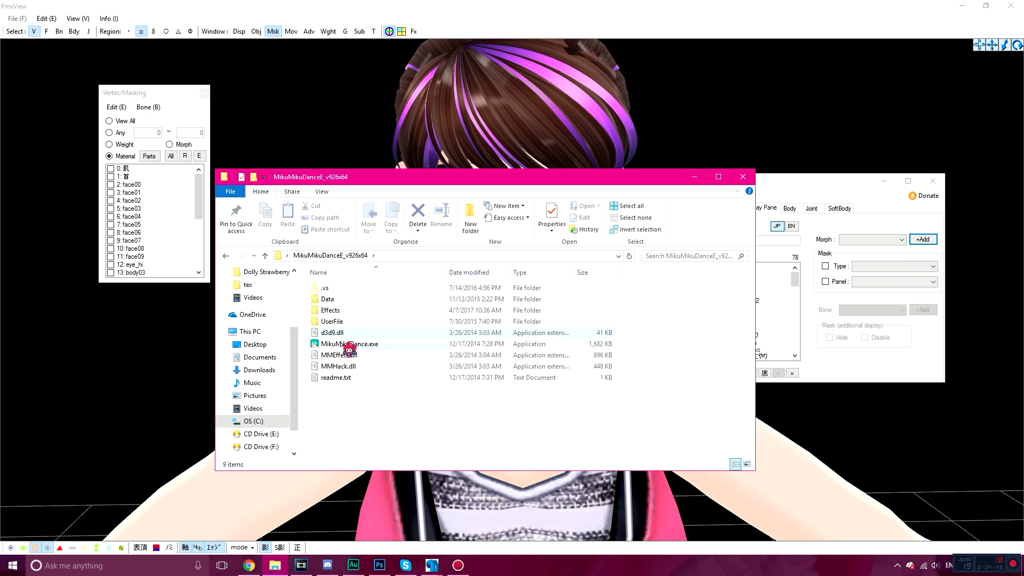
double_click(350, 345)
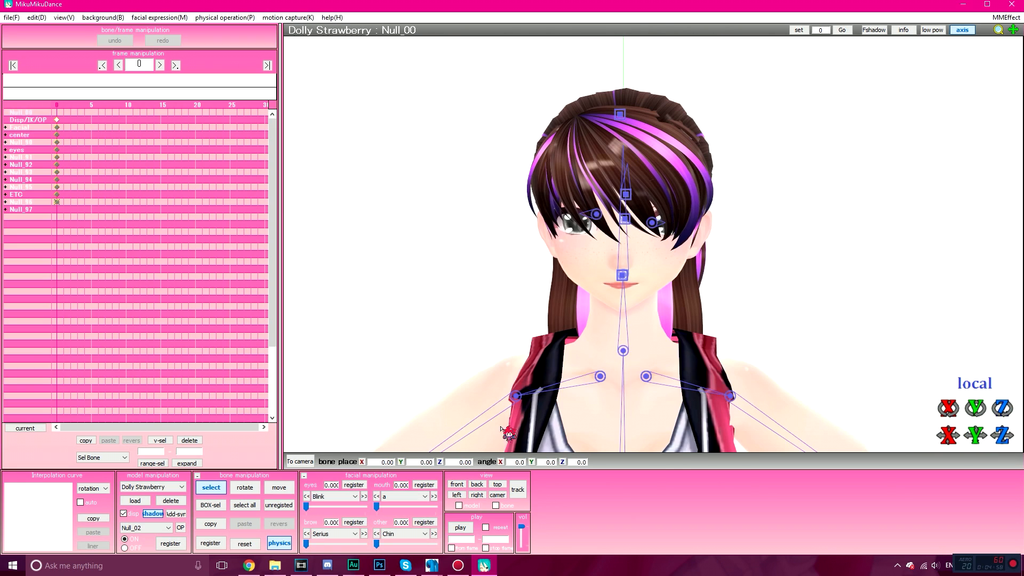
Set the blue eyes morph to full strength, toggling it to compare, then select the Pupils eye morph.
click(424, 533)
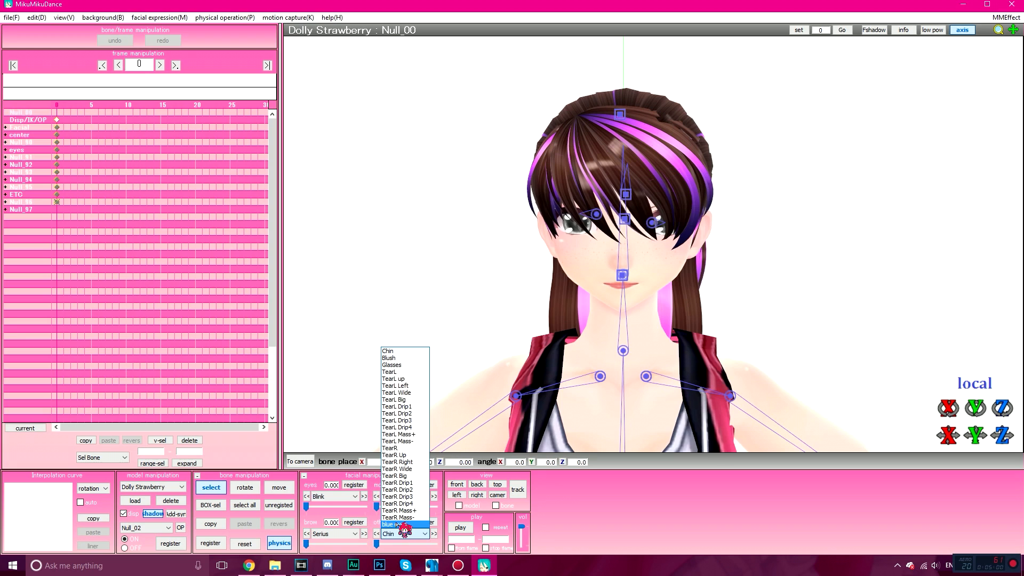
click(398, 525)
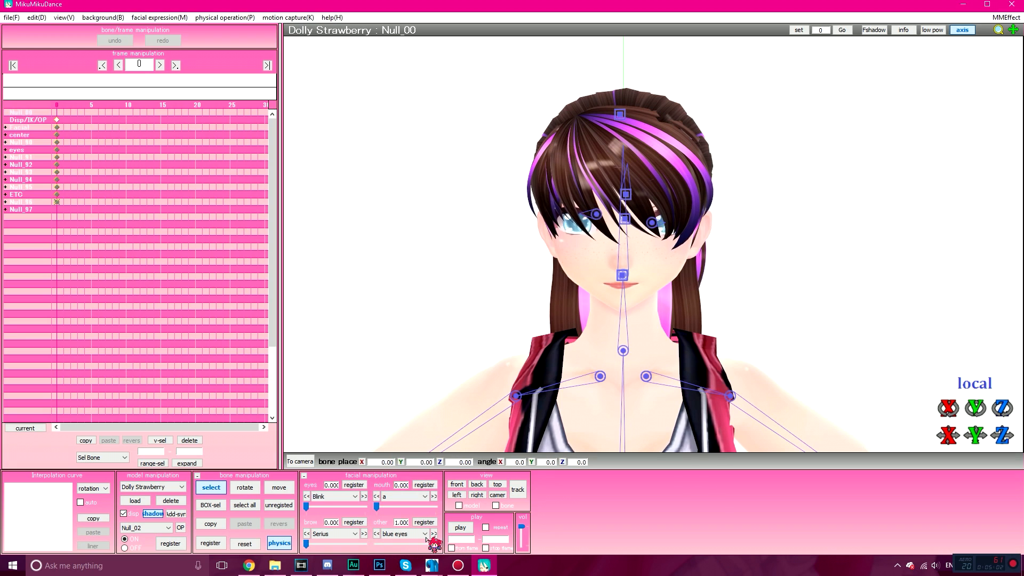
click(402, 533)
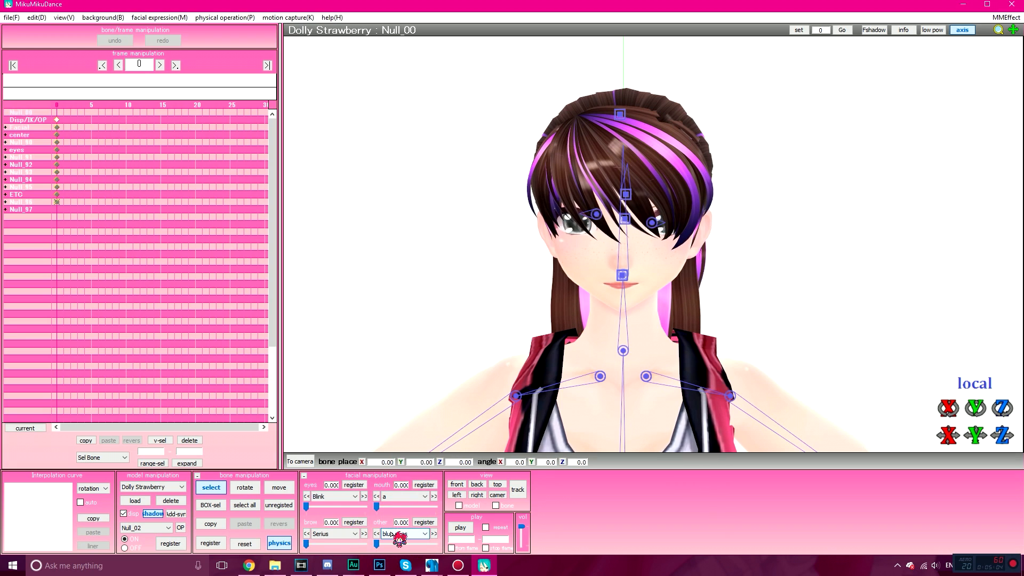
click(402, 533)
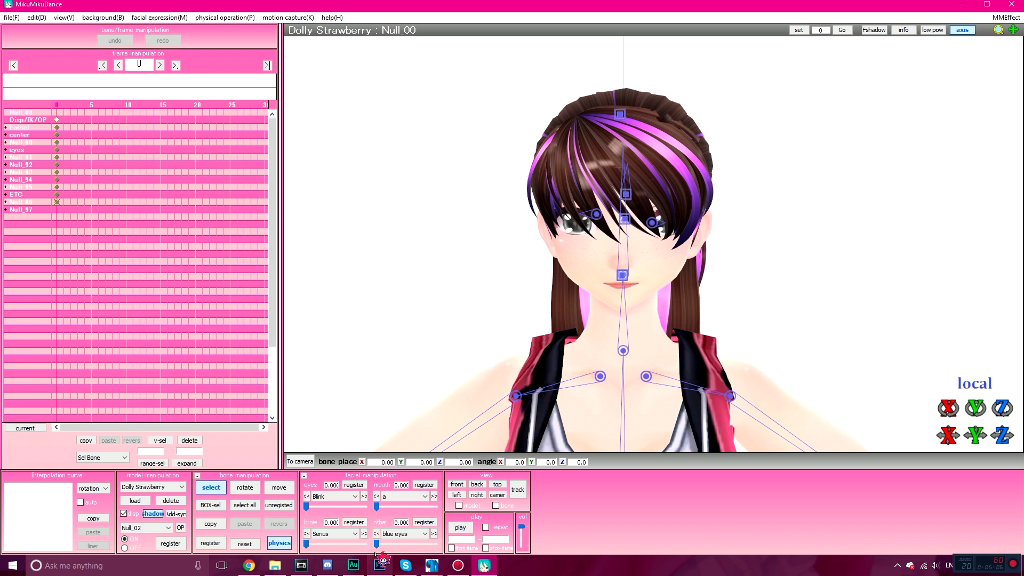
click(424, 533)
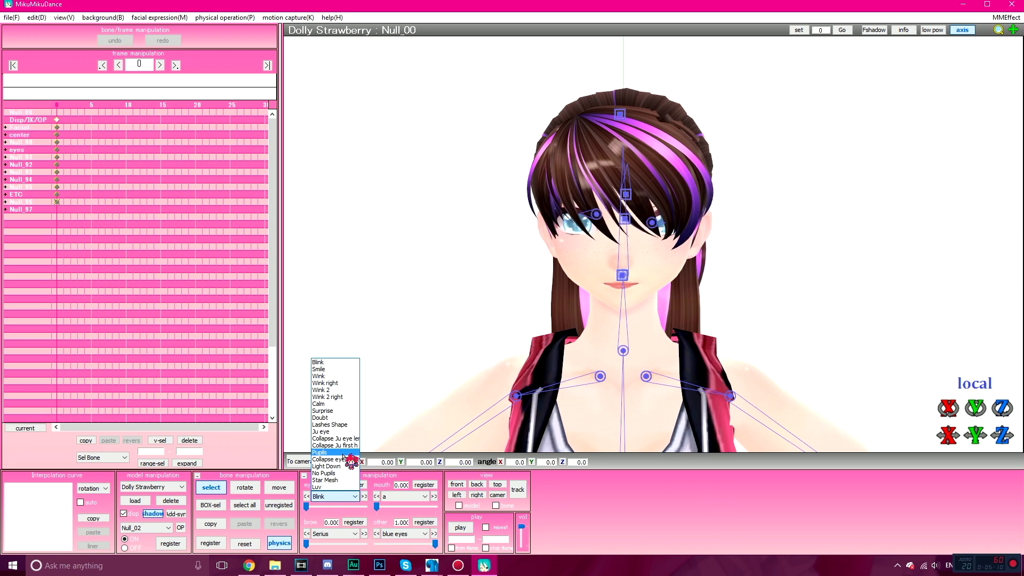
click(320, 451)
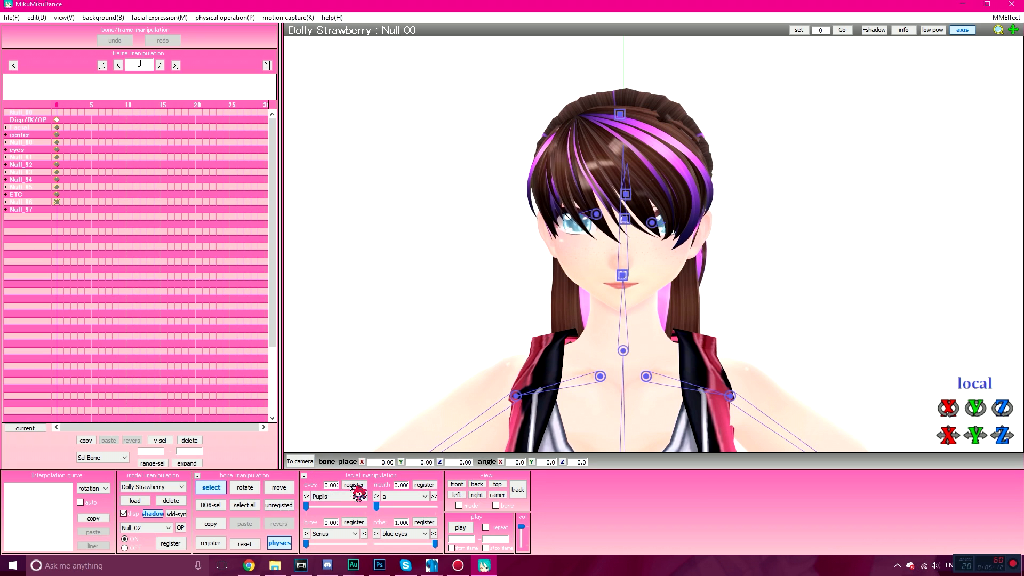